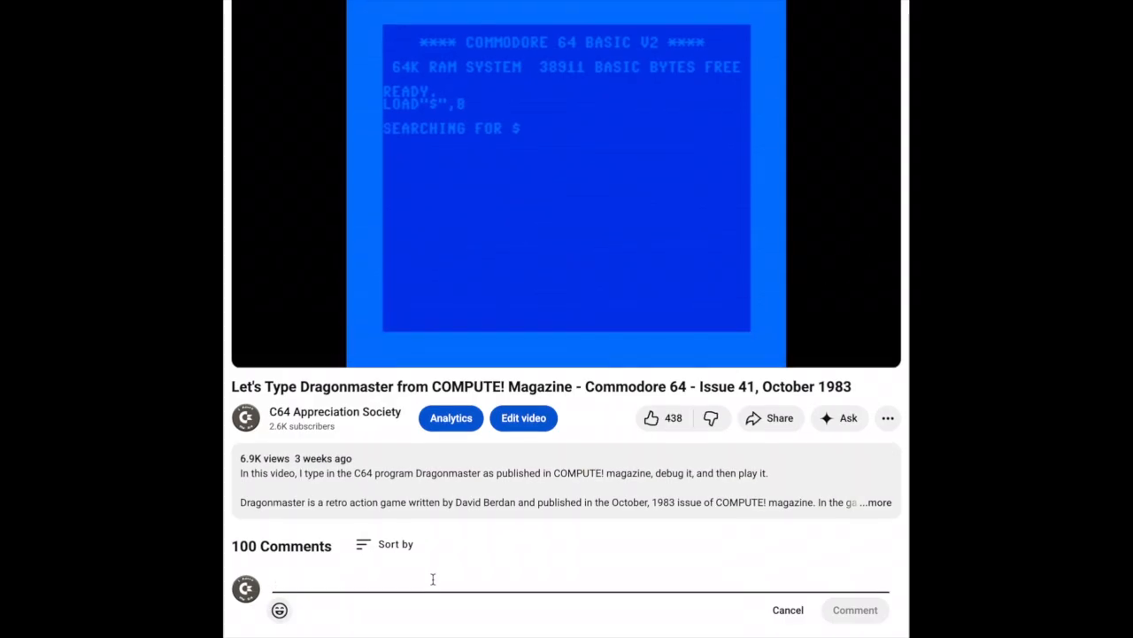
- Draft the comment text 'I would like to see you cover' on the Dragonmaster video
type("I would like to")
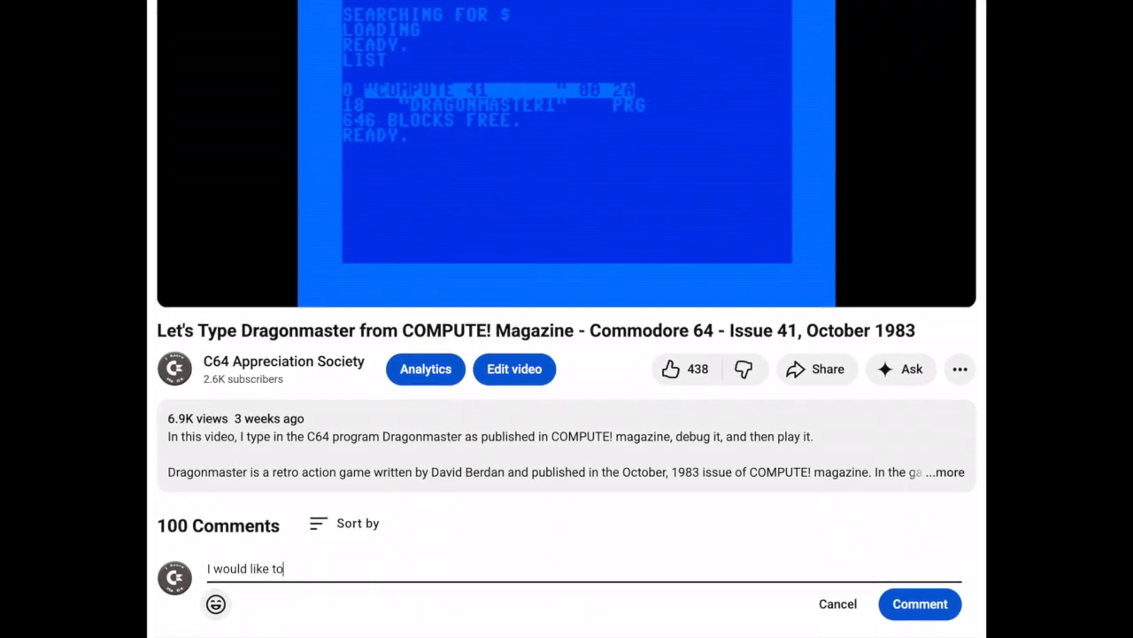
type("see you cover")
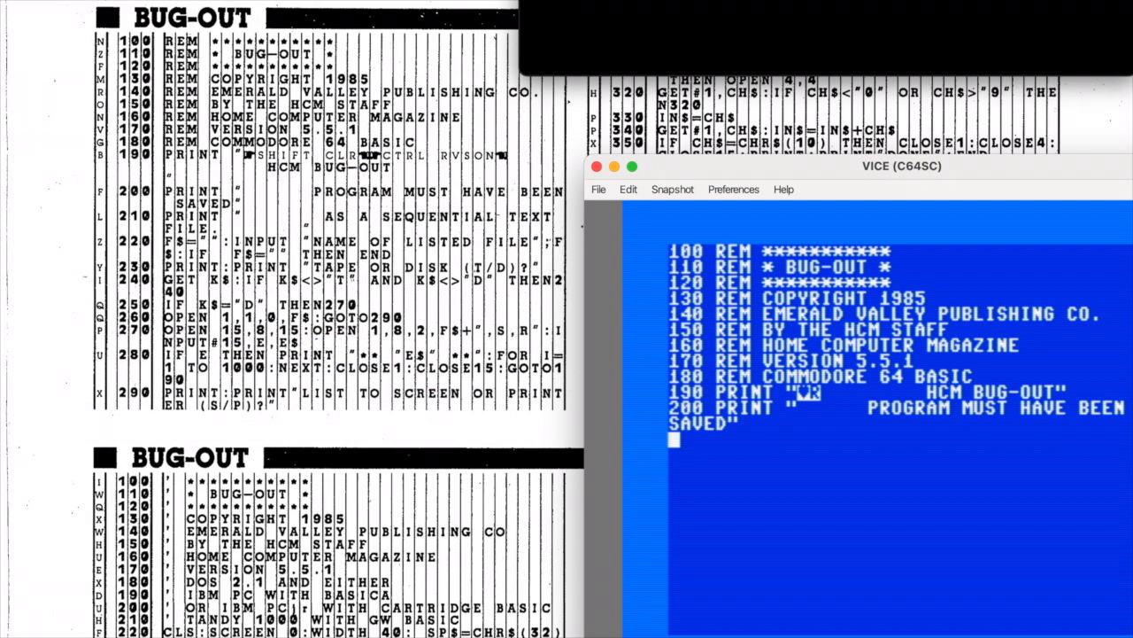
- Enter Bug-Out line 210's PRINT statement and continue the listing toward line 400
type("210 PRI")
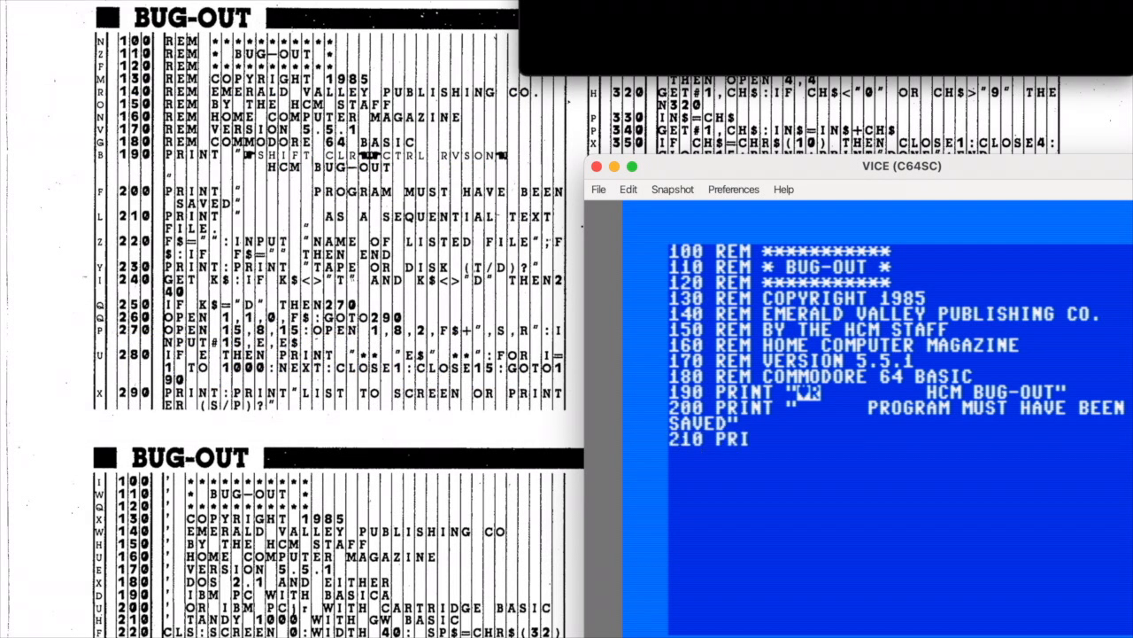
type("NT \"")
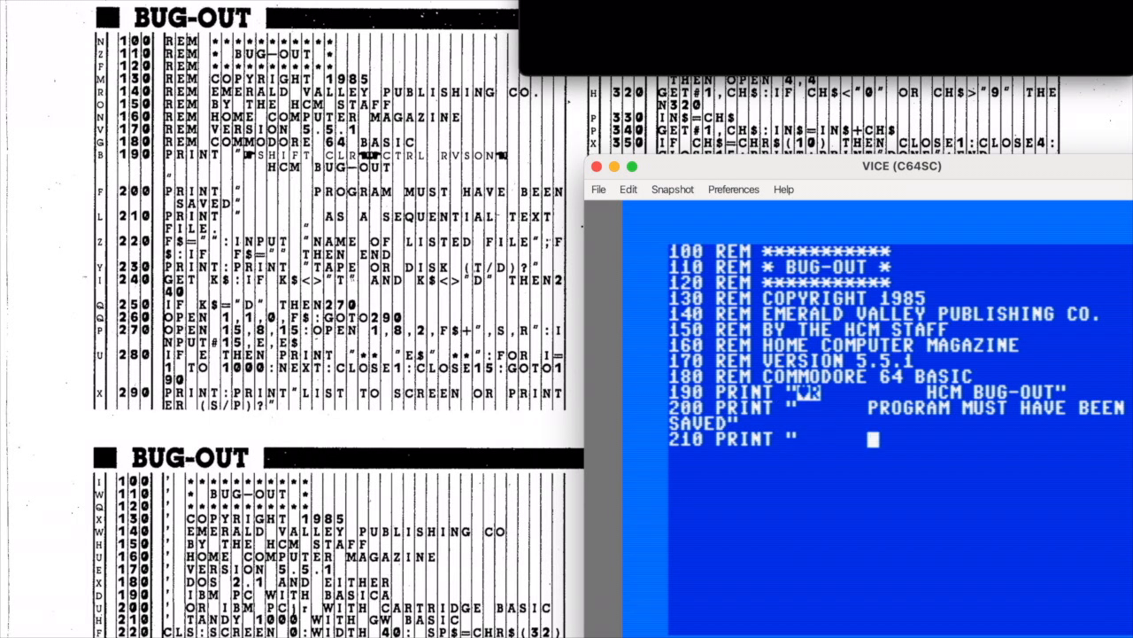
type("AS A S")
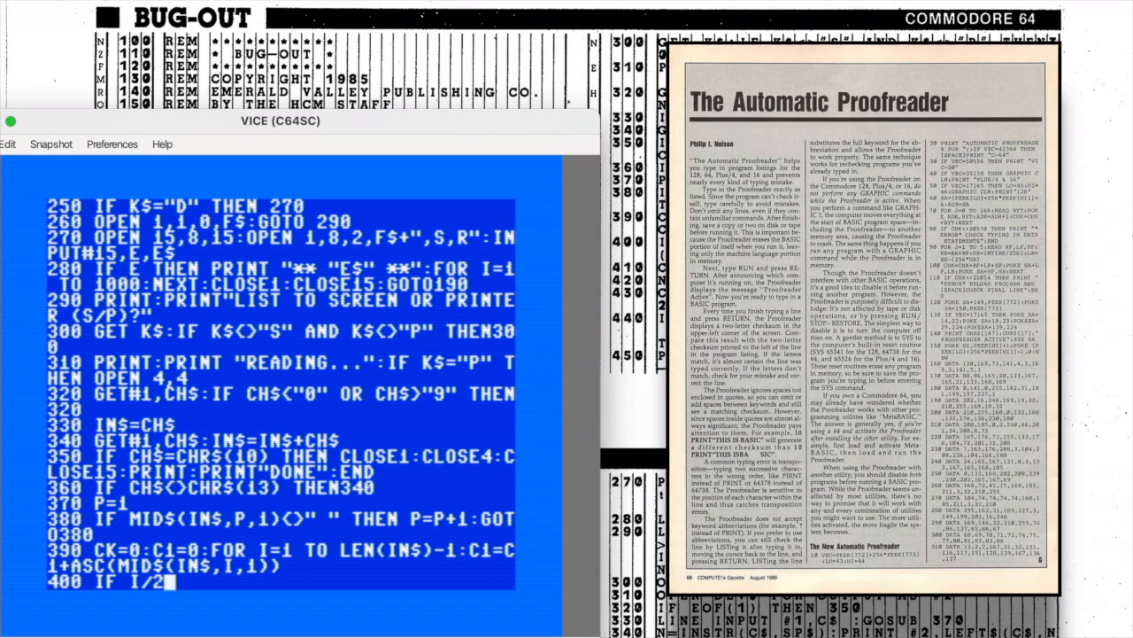
- Complete line 400 of Bug-Out with its INT and ASC(MID$) checksum expression
type("INT(I/2) THEN CK=CK+")
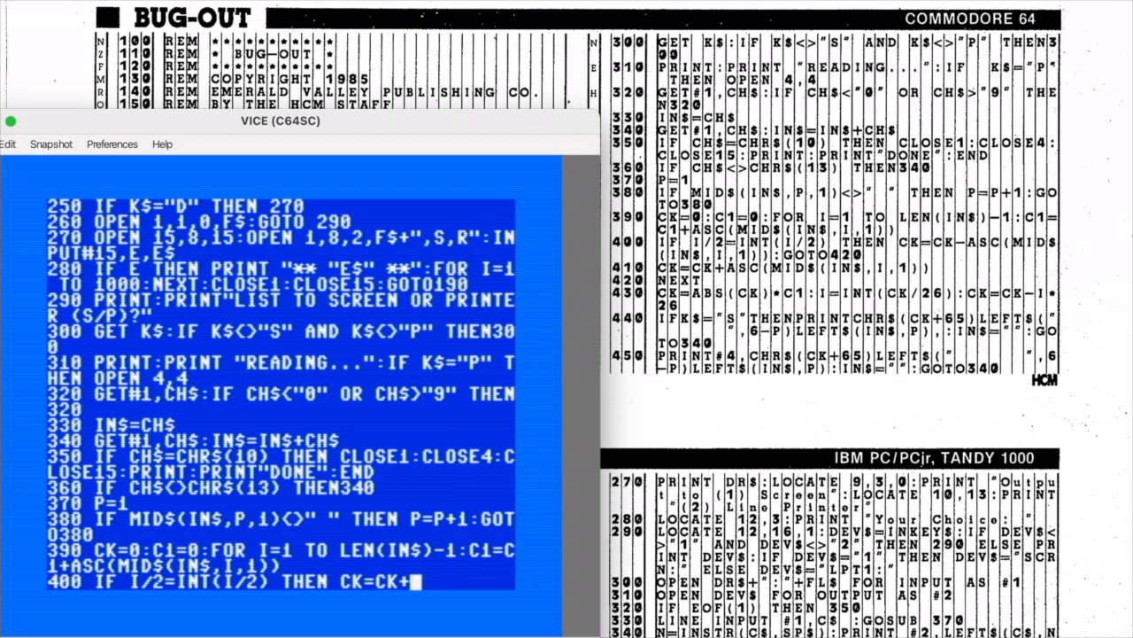
type("-")
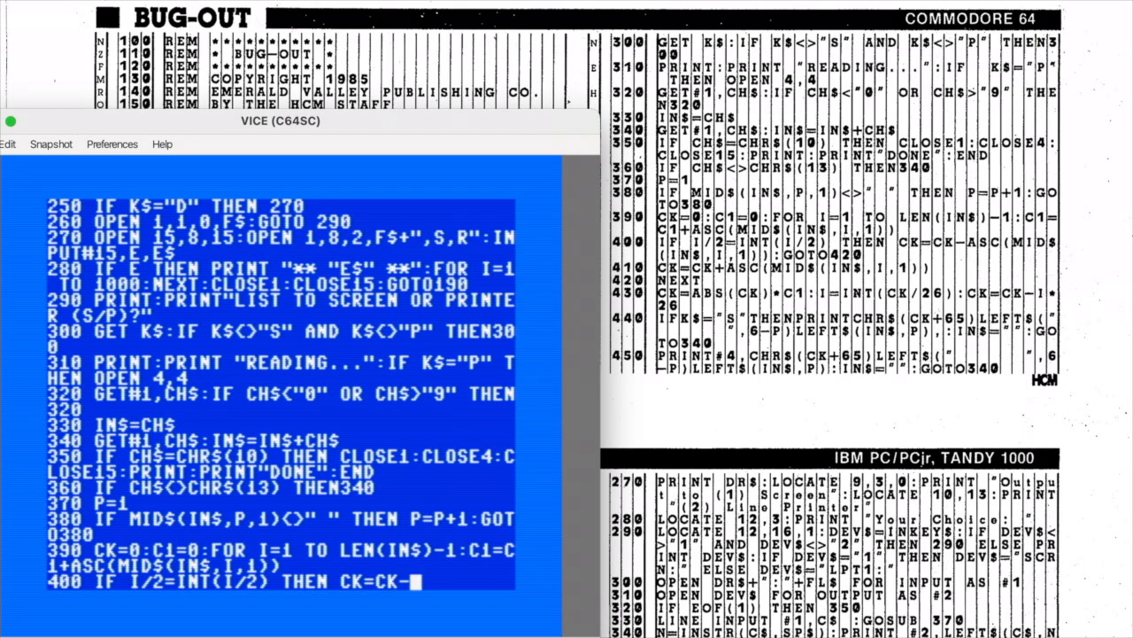
type("ASC(MID$")
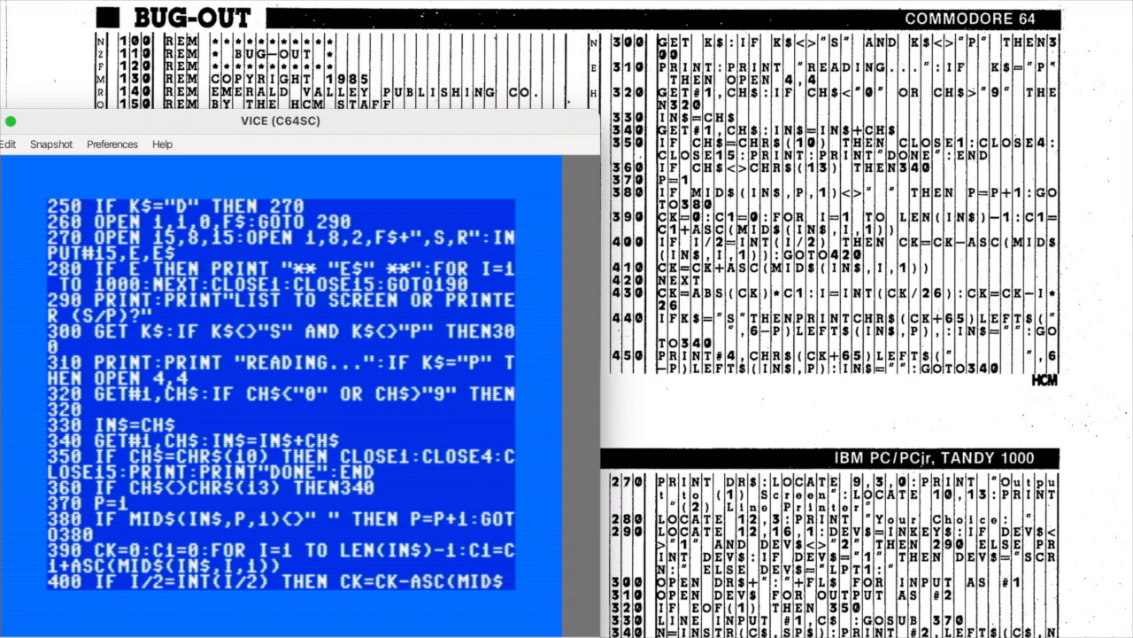
scroll("down", 3)
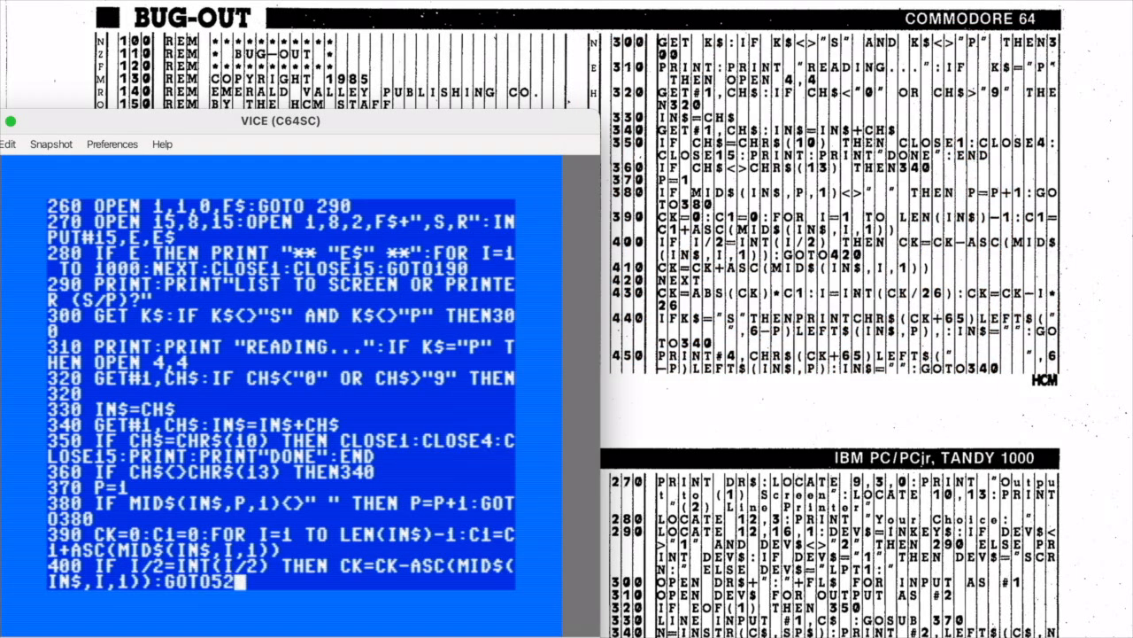
key("Backspace")
type("410 CK")
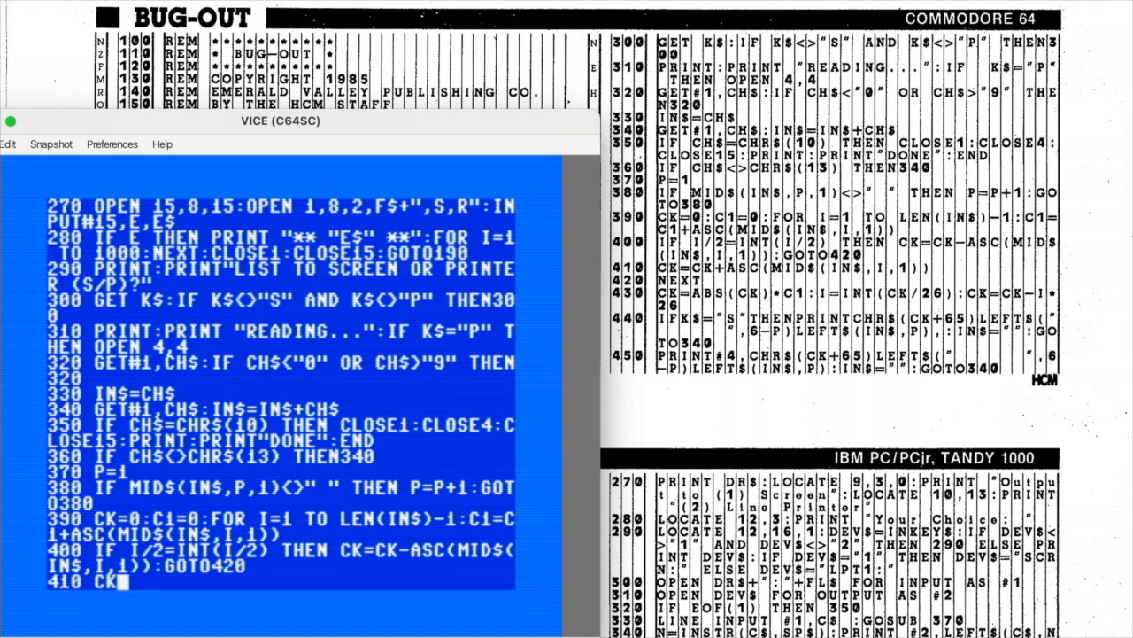
- Enter line 410's CK=CK+ASC(MID$(IN$,...1)) checksum statement and run Bug-Out
type("=CK")
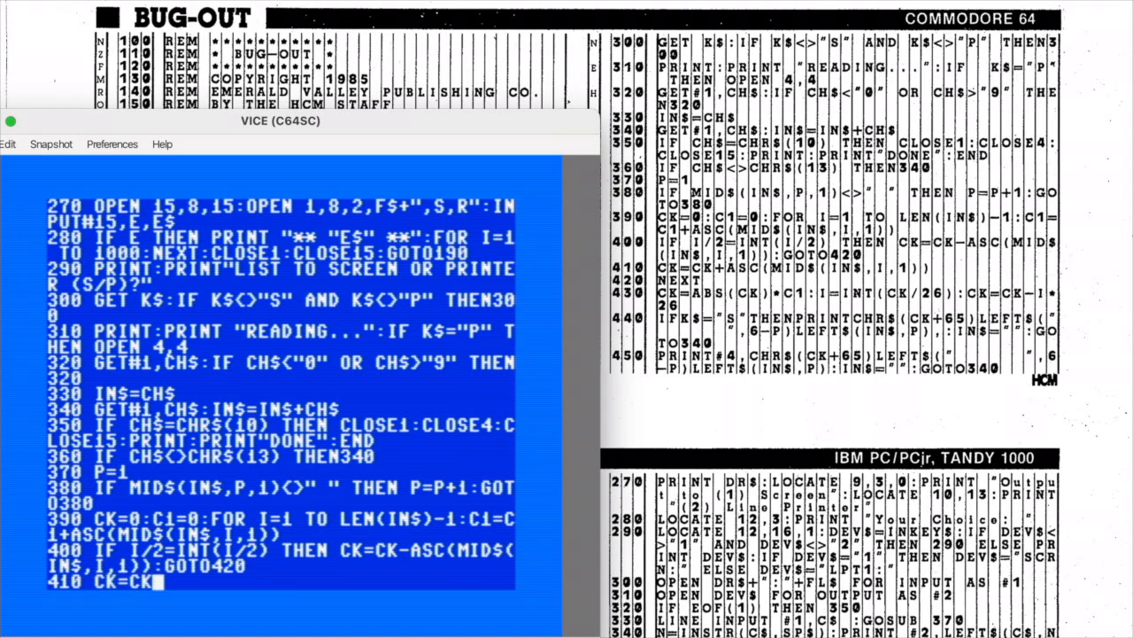
type("+ASC(MID$")
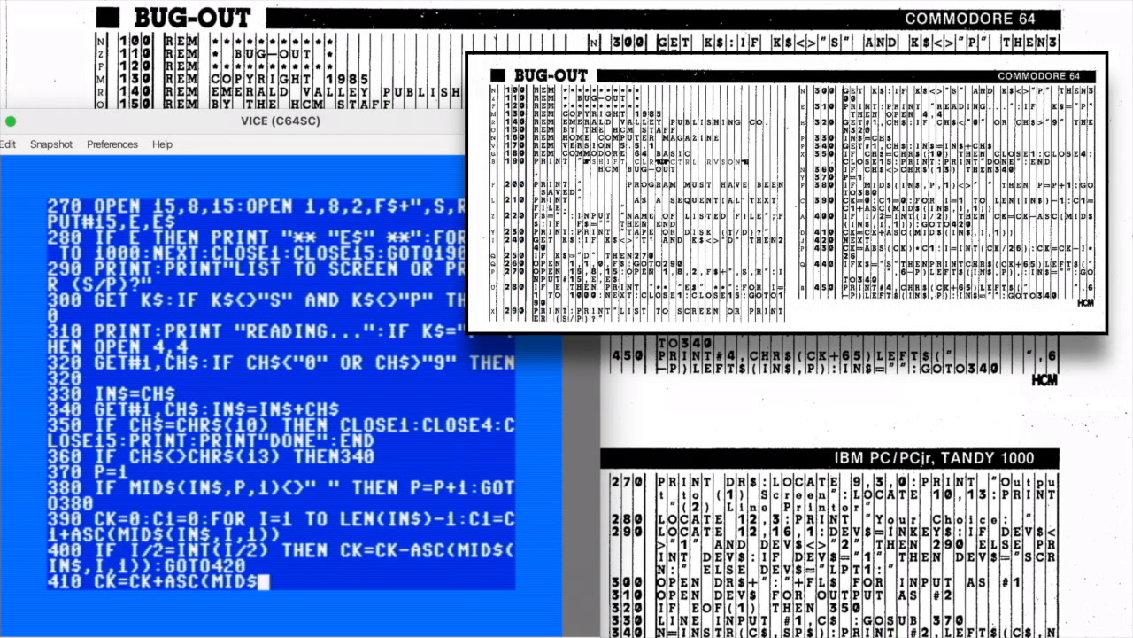
type("IN$,I,")
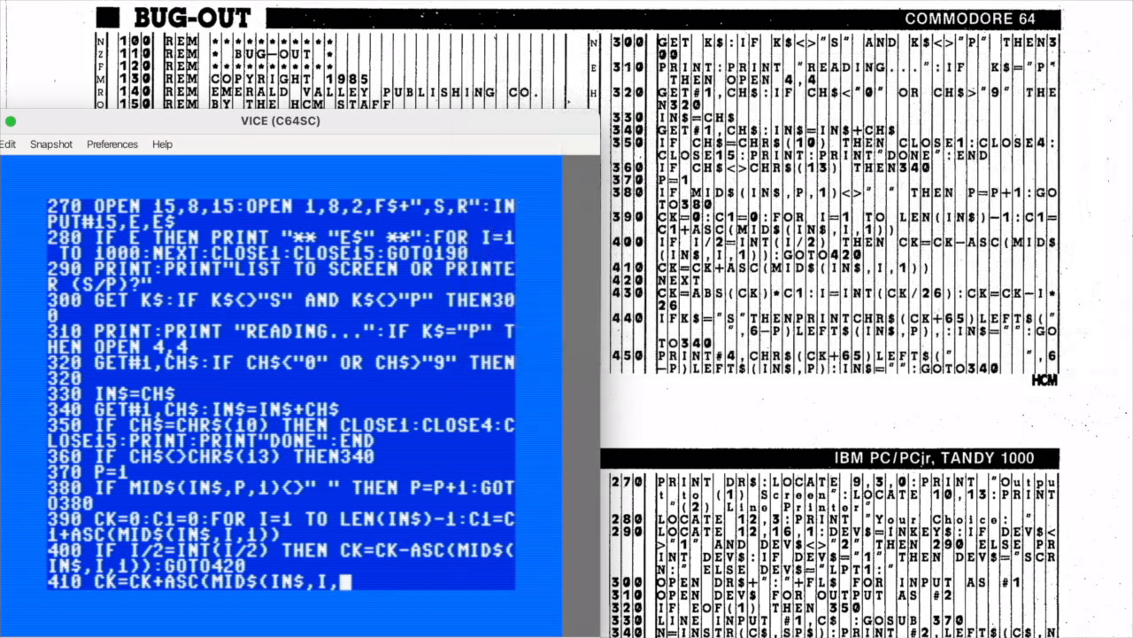
type("1))")
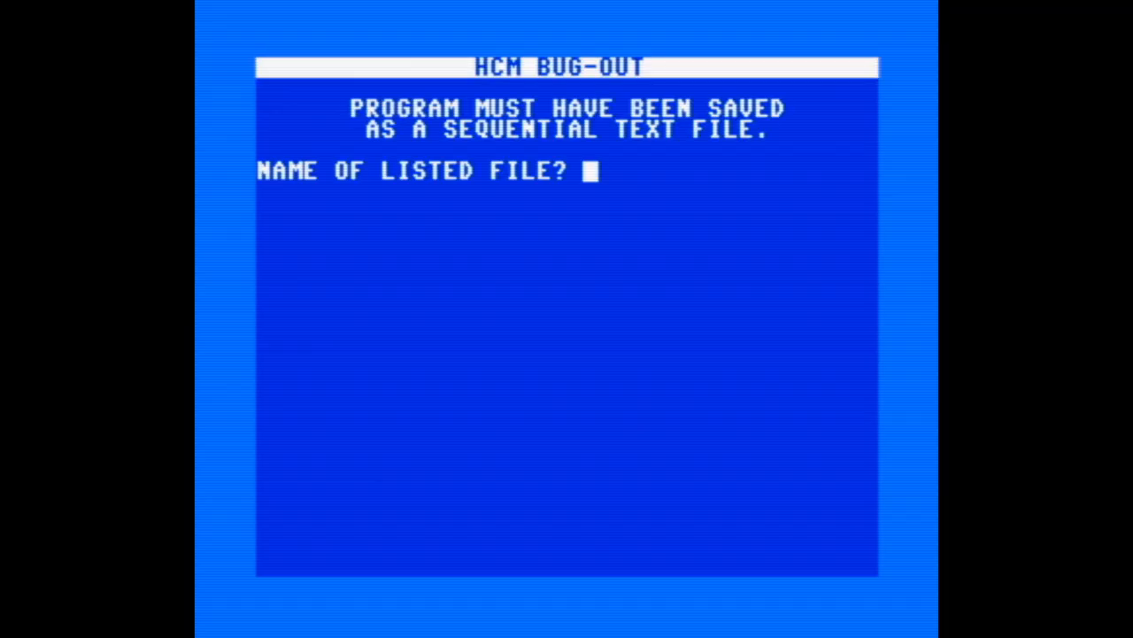
- Answer the file-name prompt with BUG-OUT4.T for the sequential listing file
type("BUG-")
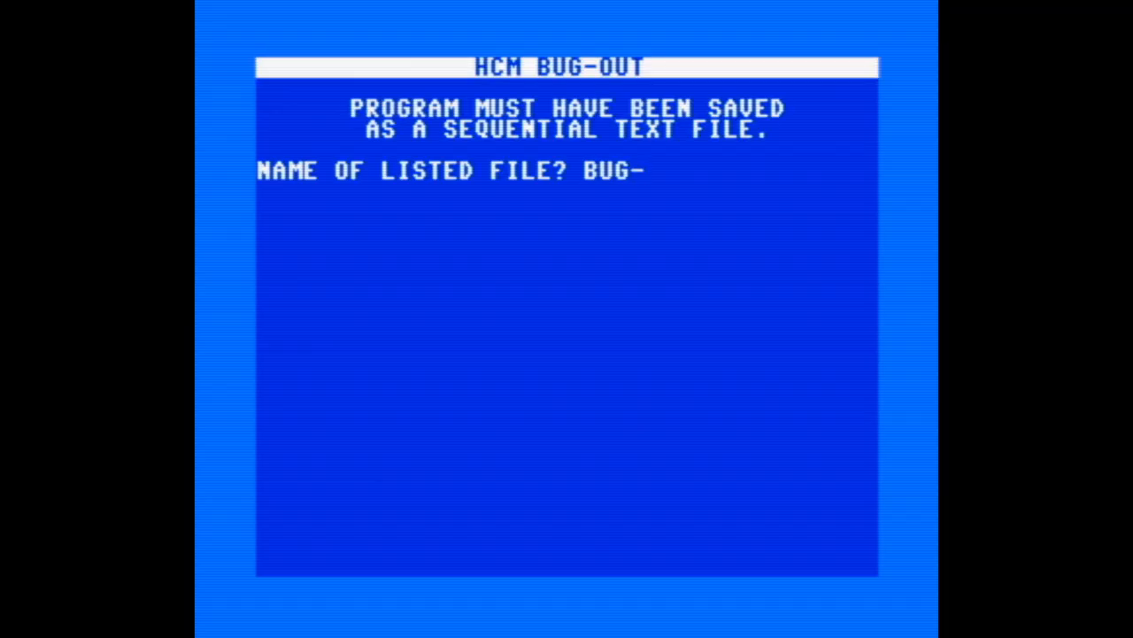
type("OUT4.T,S,W\":CMD 8:LIST")
type("PRINT#8")
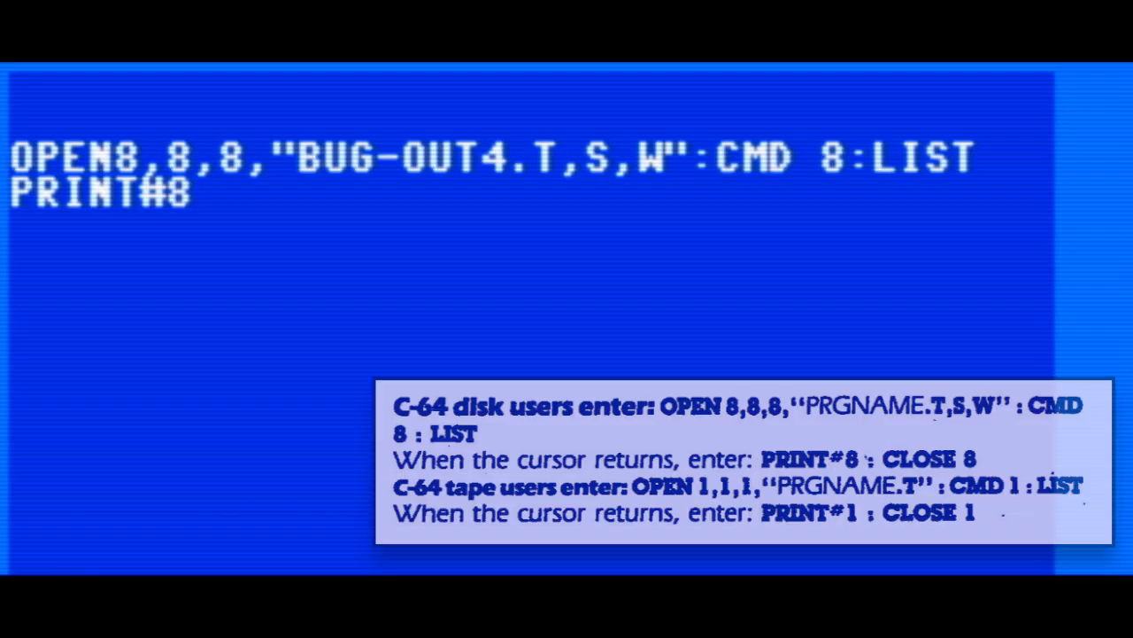
- Close the BUG-OUT4.T listing file with PRINT#8:CLOSE8
type(":CLOSE8")
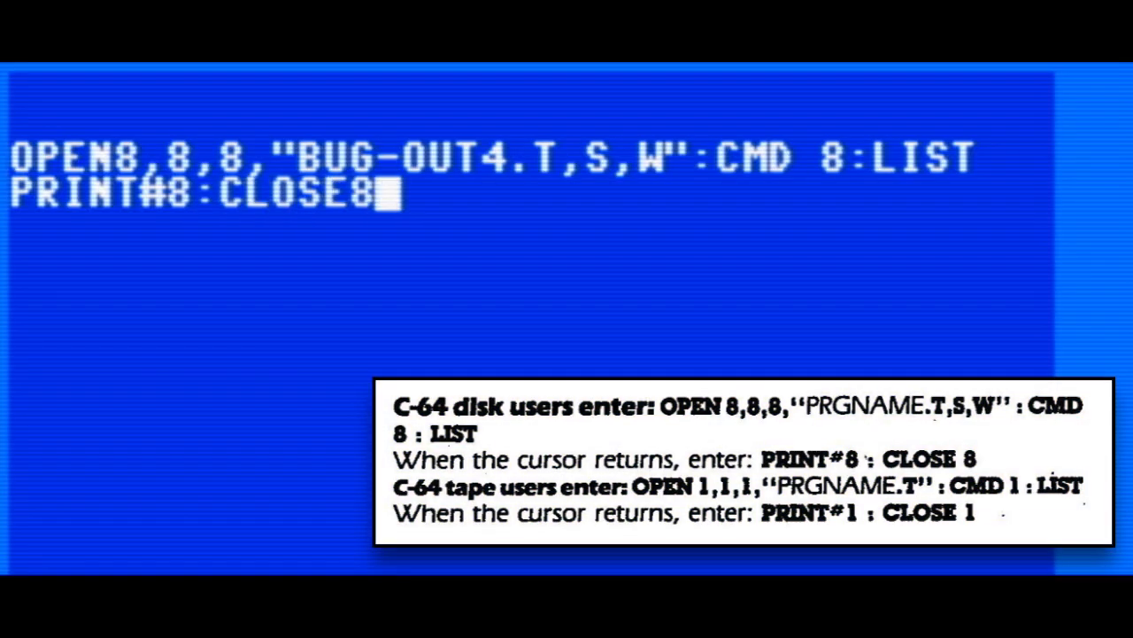
key("Return")
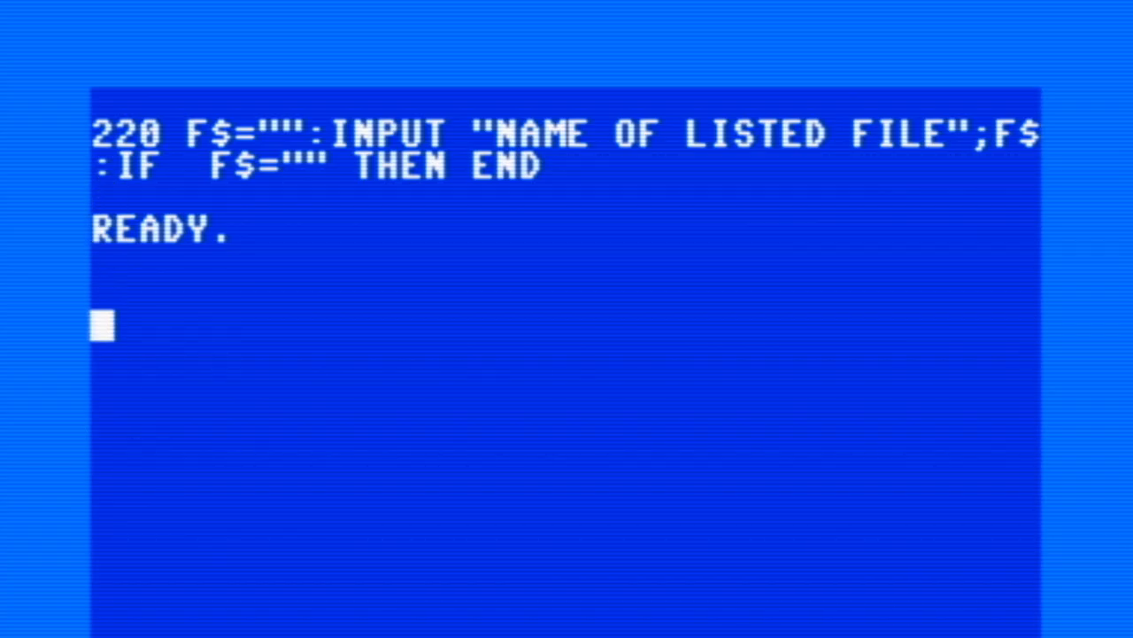
- Begin the SAVE command to store Bug-Out on disk drive 8
type("SAVE\"BUT")
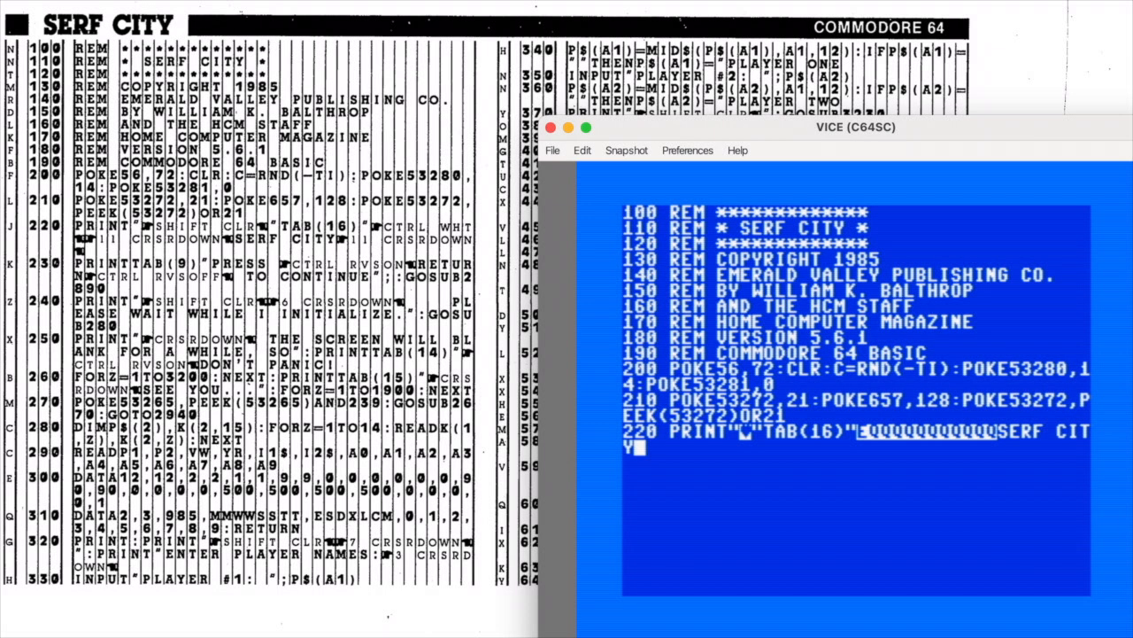
- Enter the cursor-down string and the PRINTTAB(9) 'PRESS...' title prompt line
type("QQQQQQQQQQQ")
left_click(857, 463)
type("230")
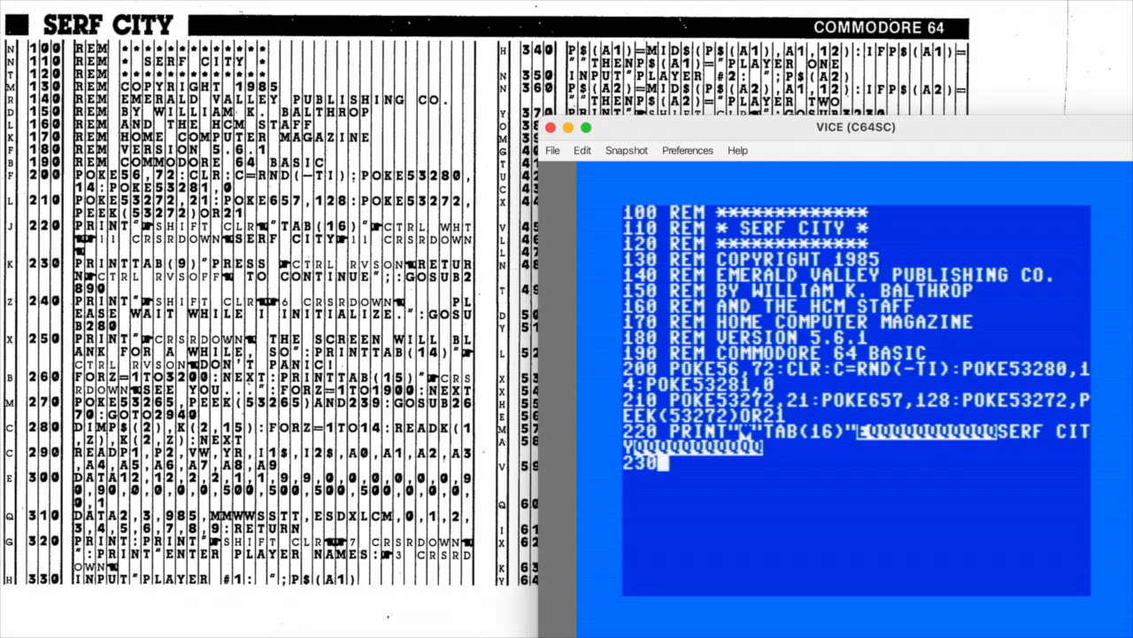
type("PRINTTAB(")
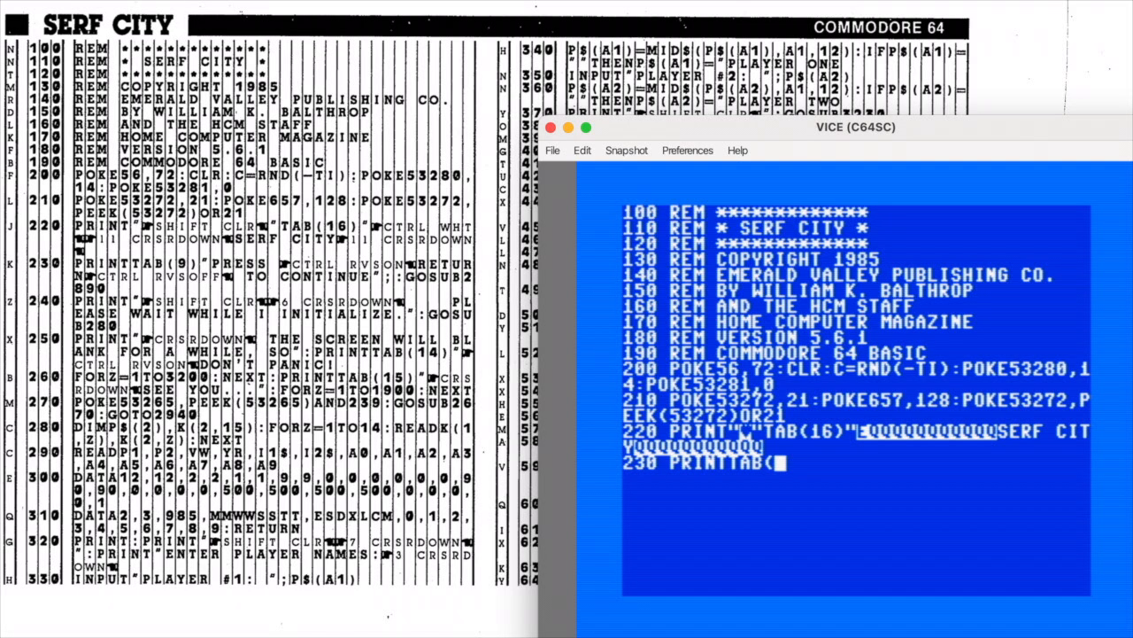
type("9)")
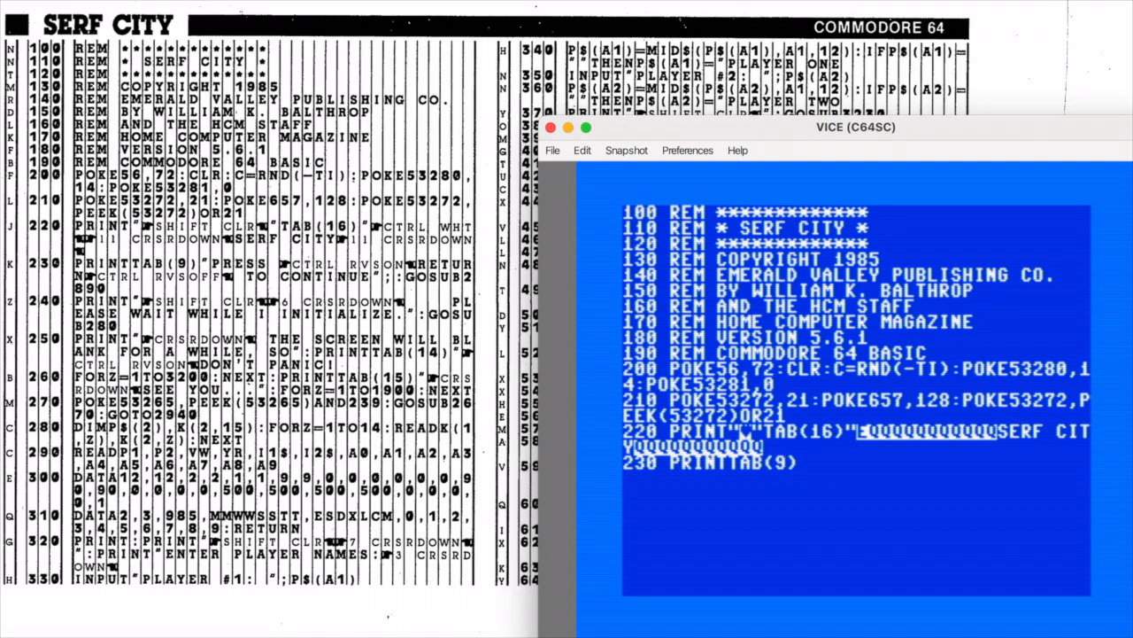
type("\"PRESS")
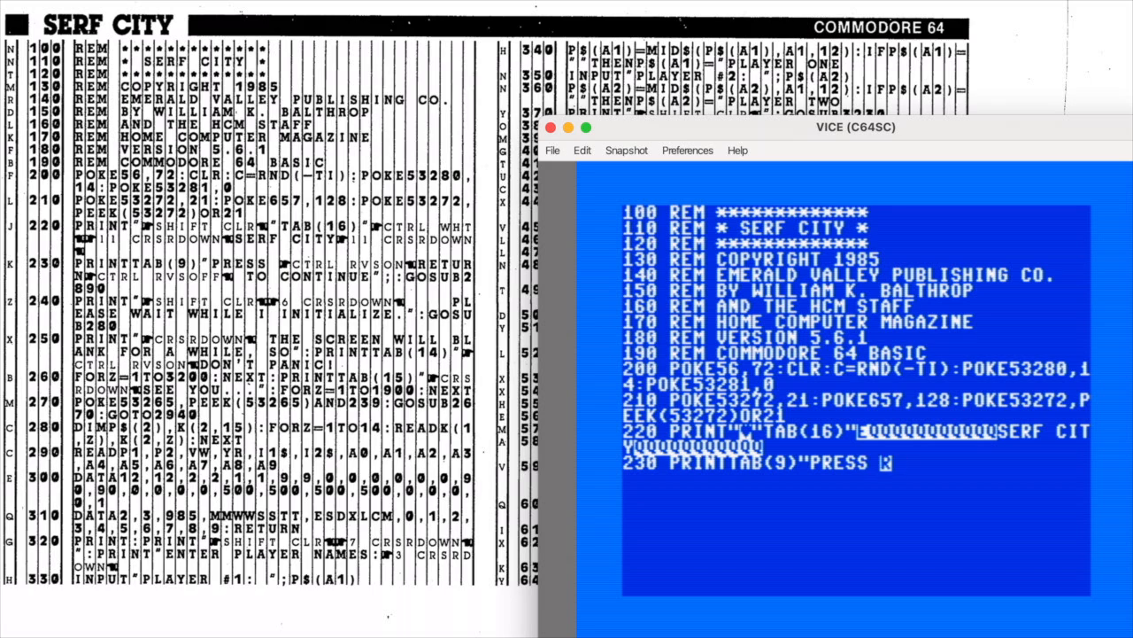
- Complete the 'RETURN TO' prompt text and its following GOSUB call
type("RE")
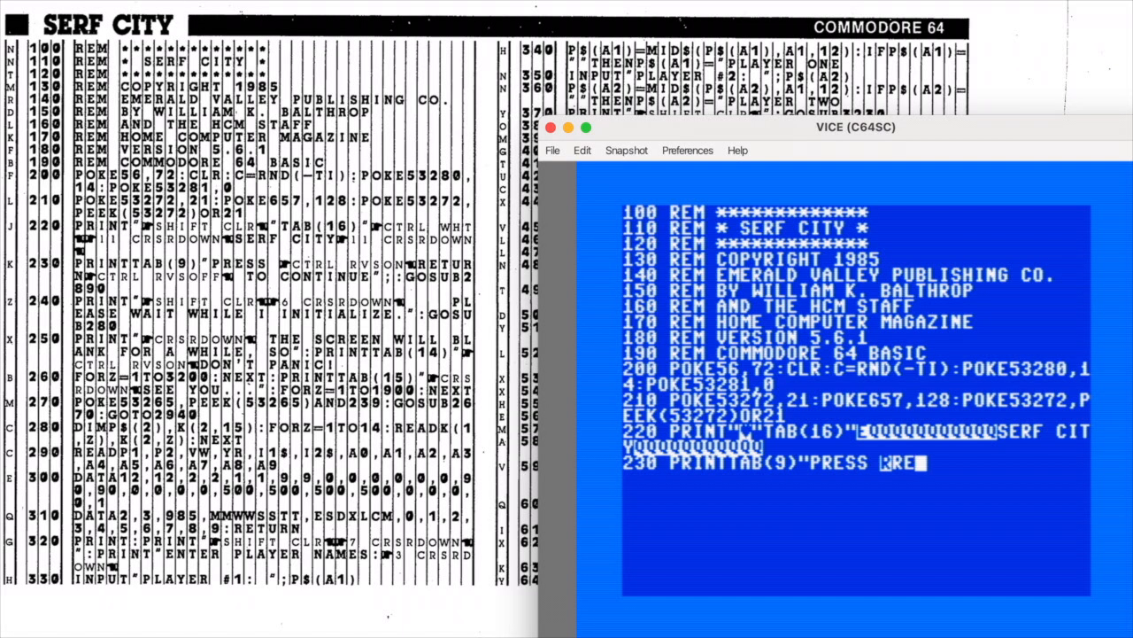
type("TURN")
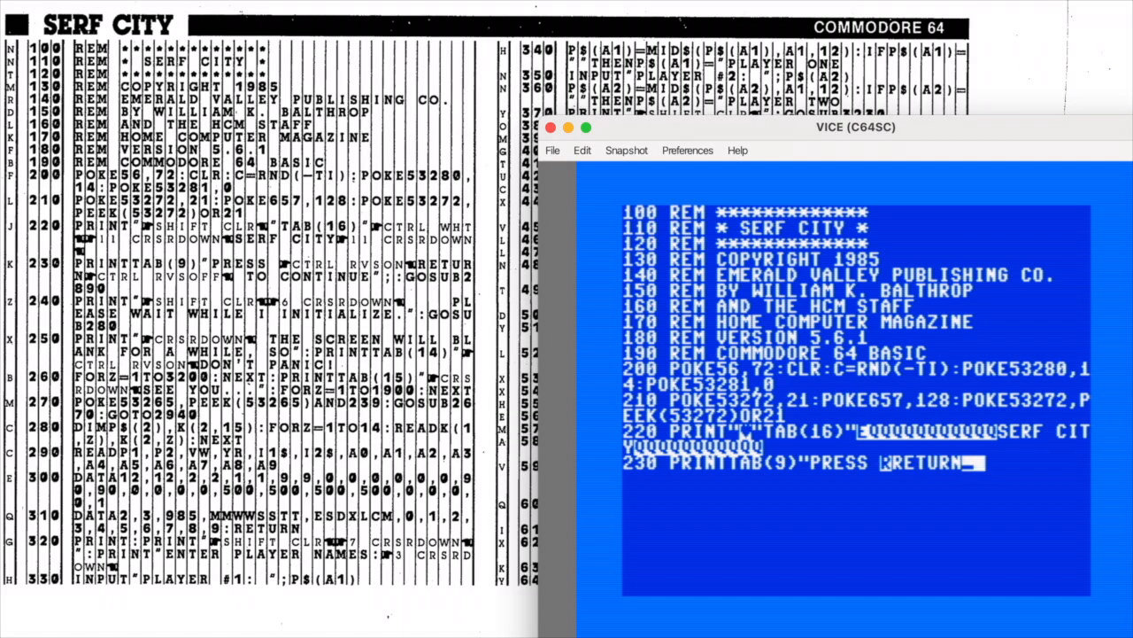
type("TO CONTINUE\"")
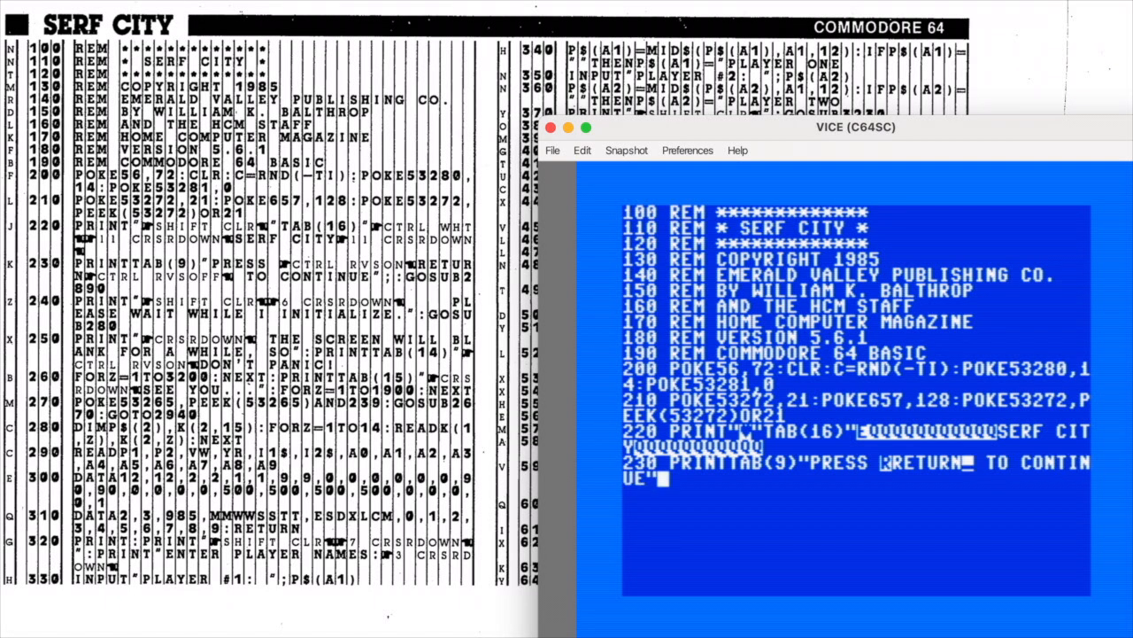
type(";[GOSUB")
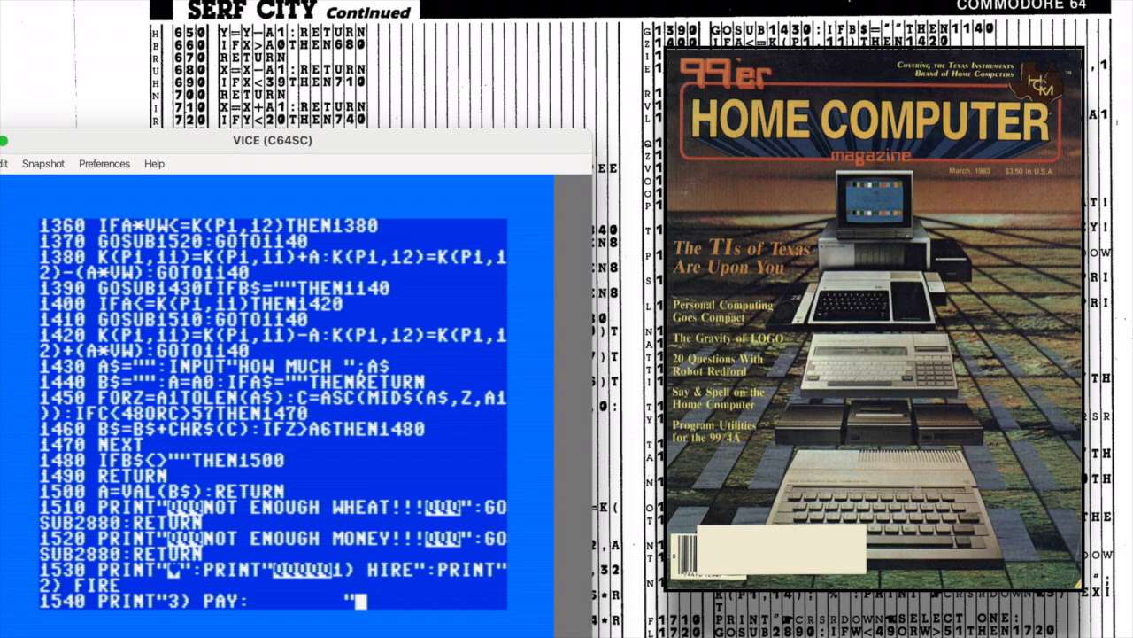
- Enter line 1540's exit option referencing the K(P1,...) array values
type(";")
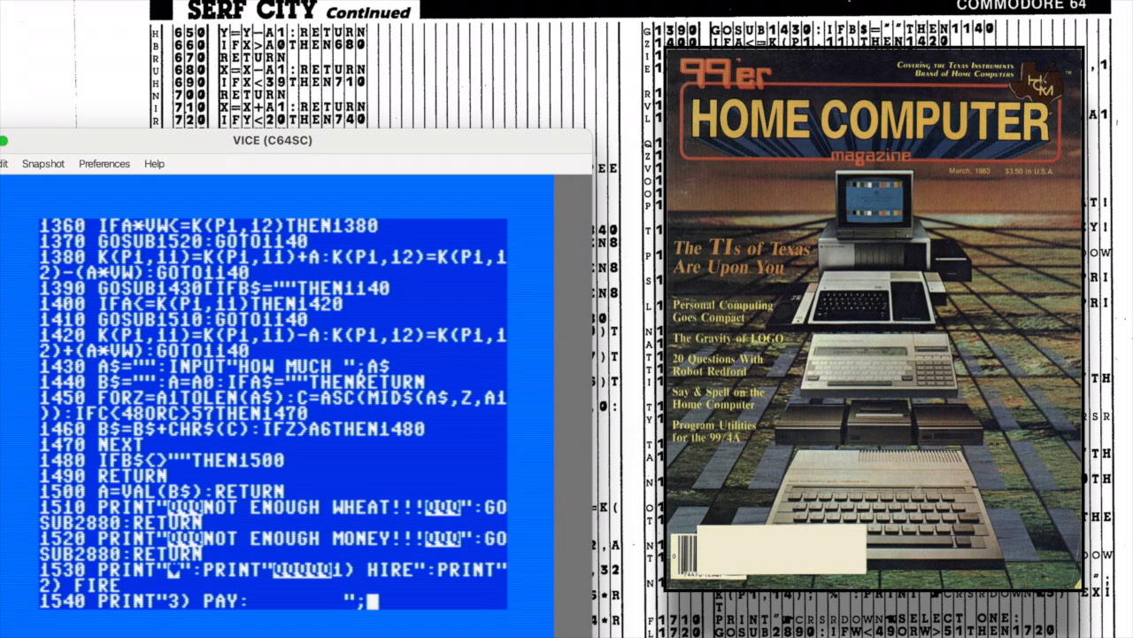
type("K(P1,10):PRINT\"")
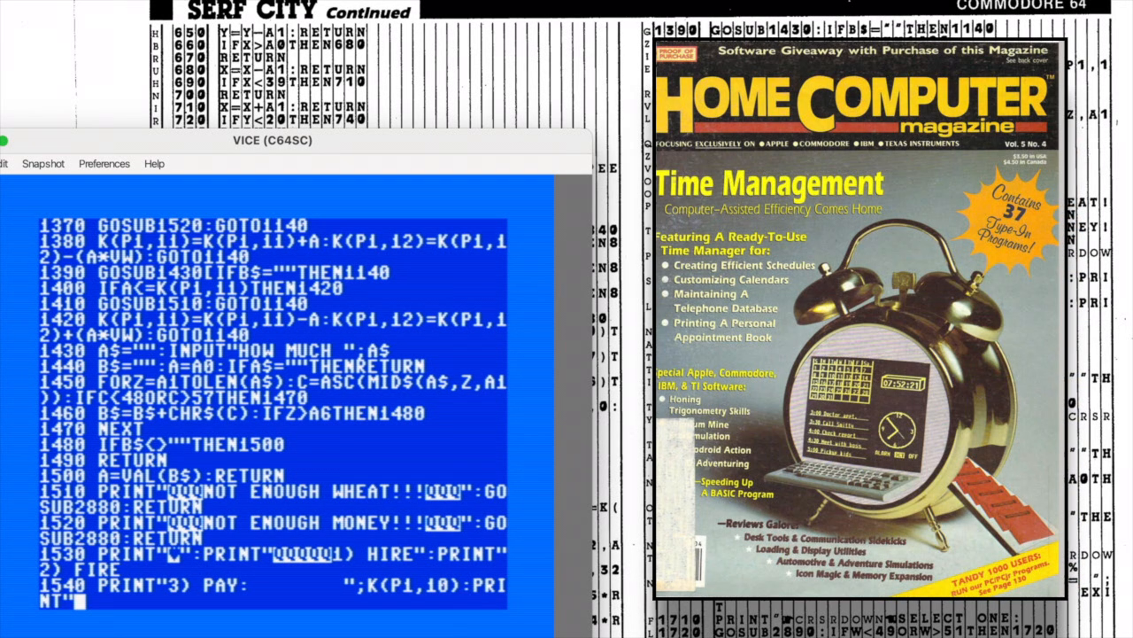
type("4(")
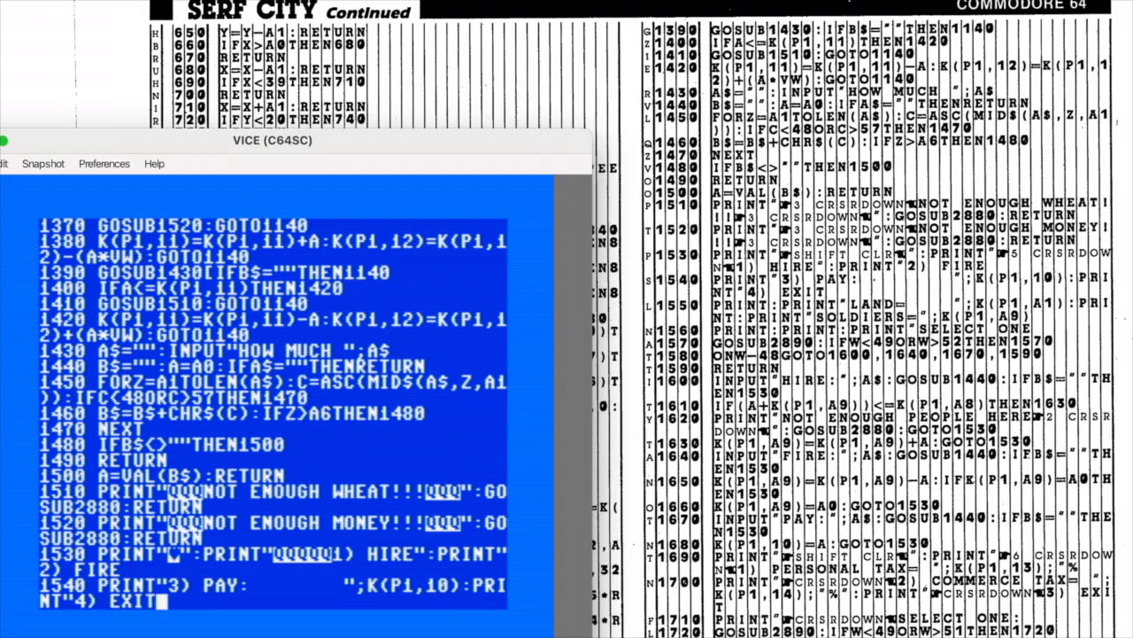
scroll("down", 3)
type("1550 PRINT:PRINT\"LAND=    \";")
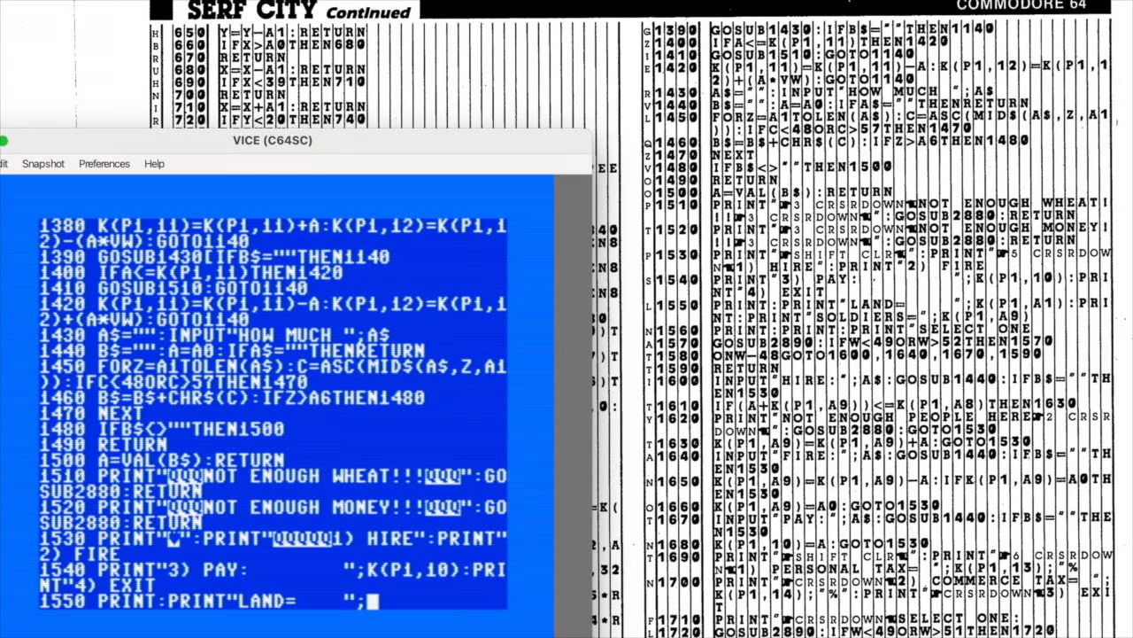
- Add the land and soldiers counts from K(P1,A1) and K(P1,A9) and the 'SELECT ONE' prompt
type("K(P1,A1):PRINT:PRINT\"SOL")
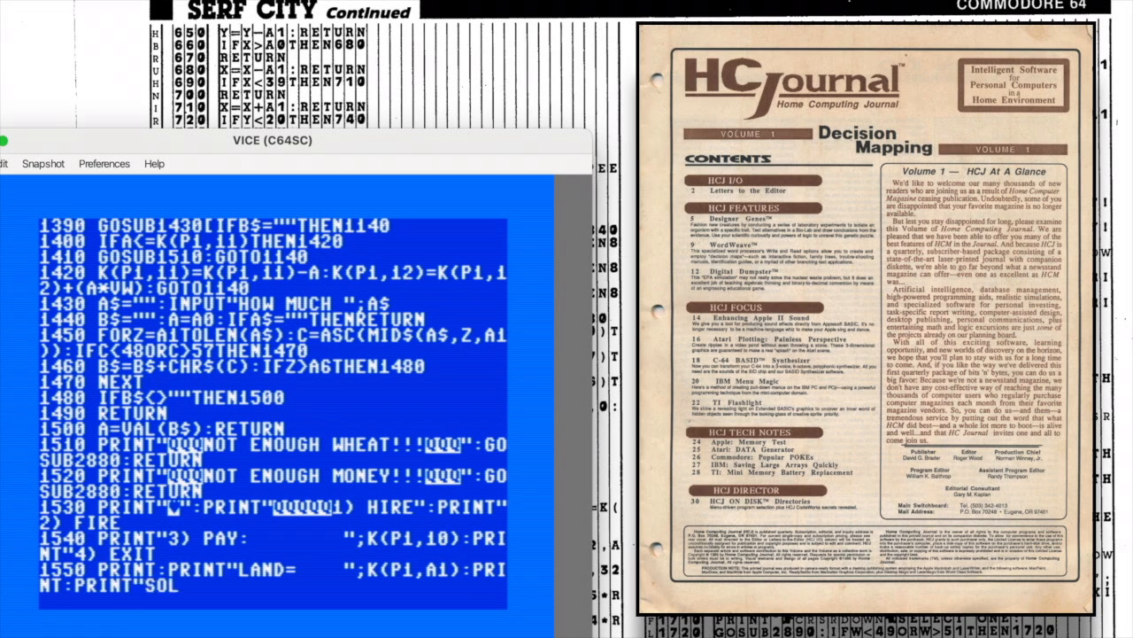
type("DIERS=\";")
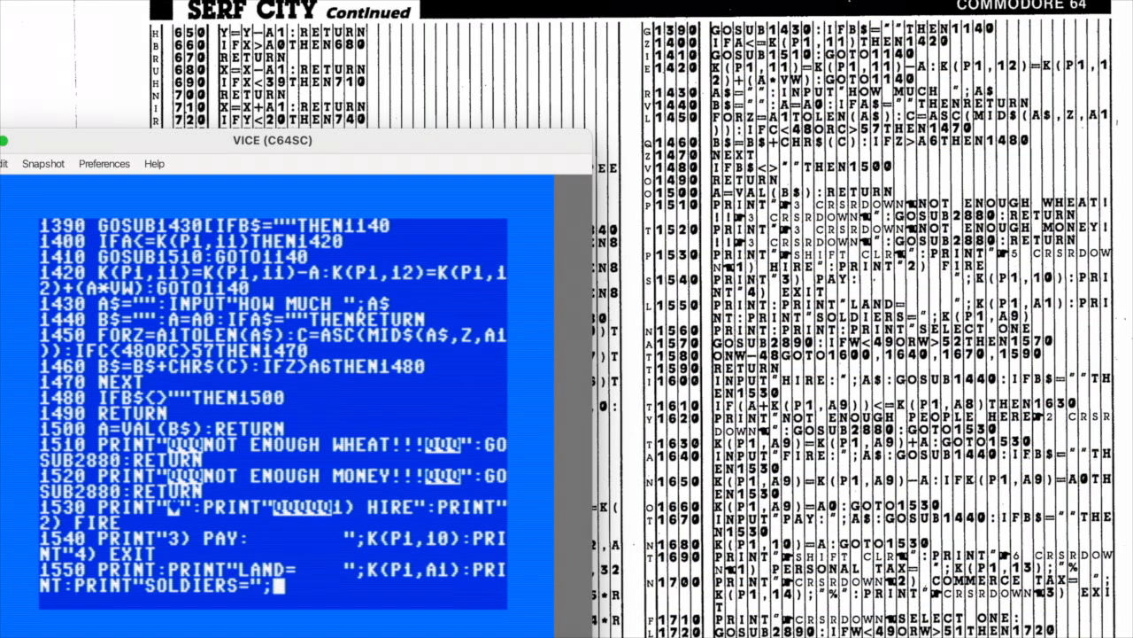
type("K(P1,A9")
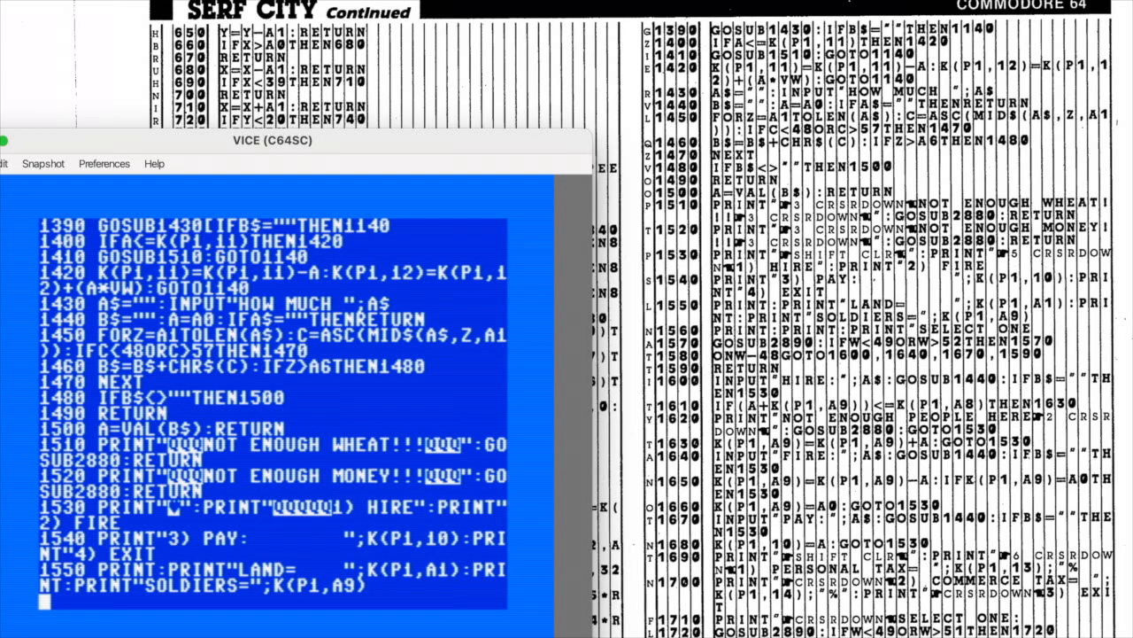
type("1560 PRINT:PRINT:")
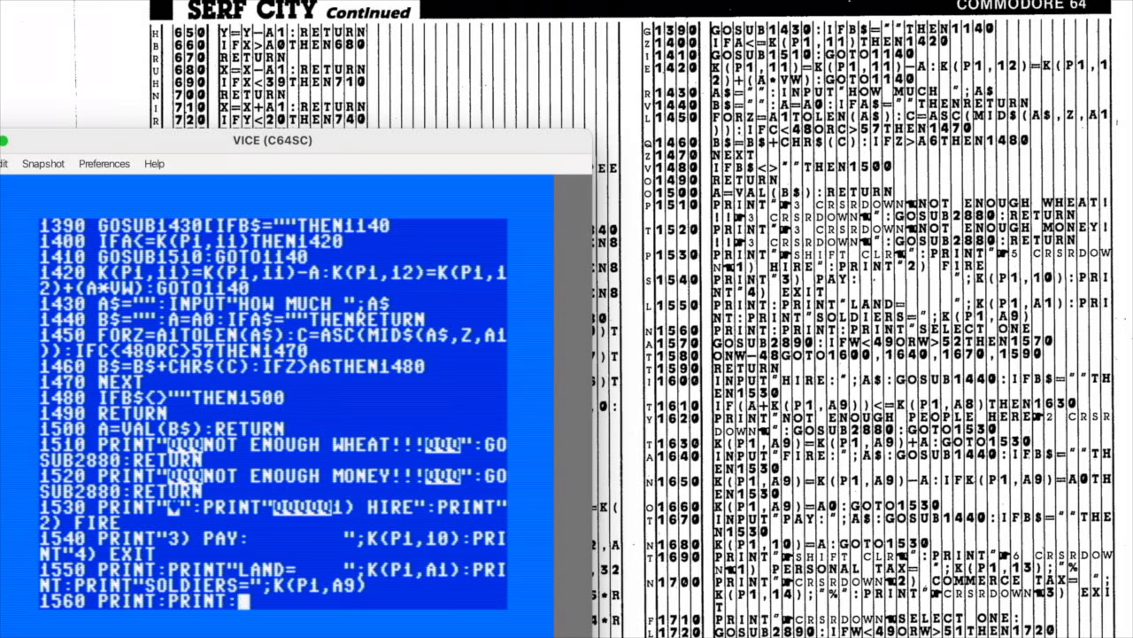
type("PRINT\"SELECT ON")
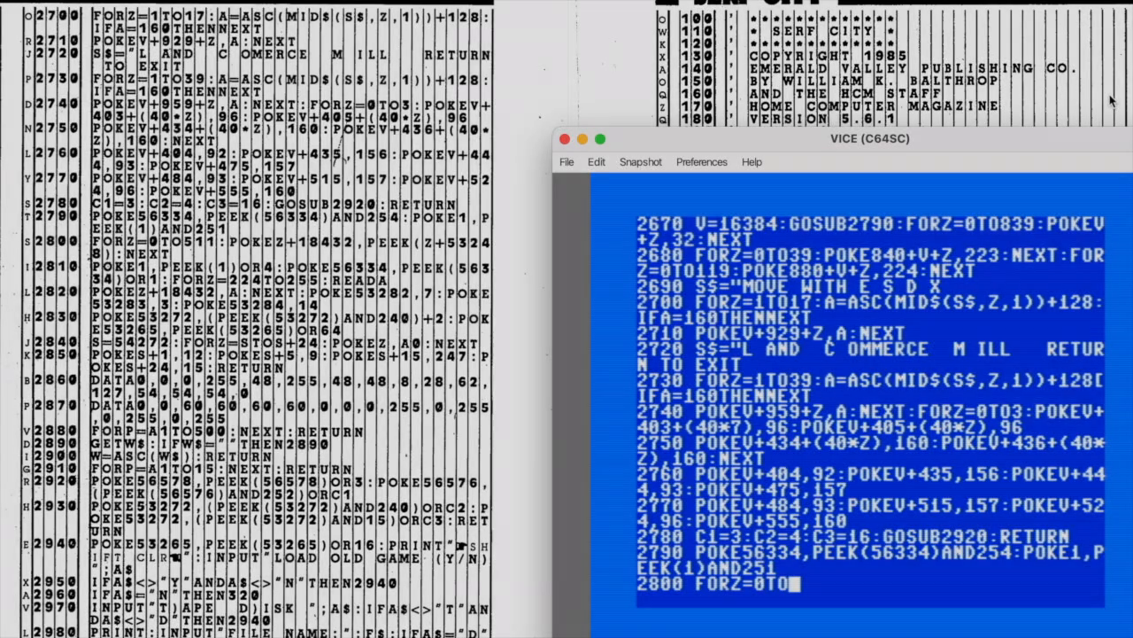
- Enter line 2800's FOR loop to 511 with POKEZ and begin line 2810's POKE 563...,34 settings
type("511")
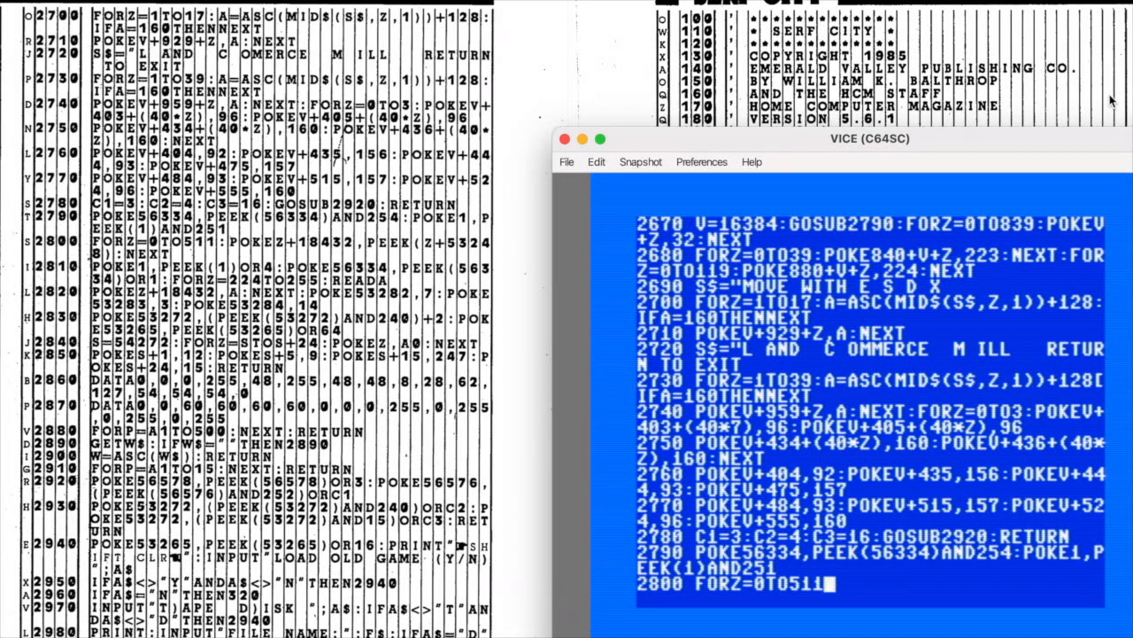
type("POKEZ+18432,PEEK(Z+53248):NEXT")
type("2810")
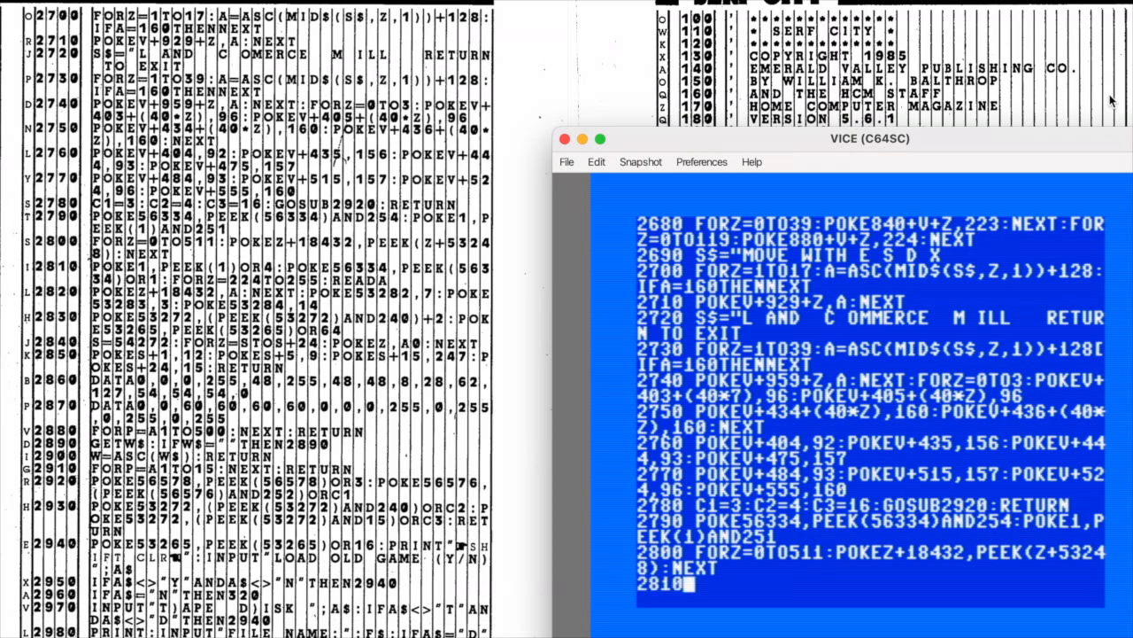
type("POKE1,PEEK(1)OR4:POKE")
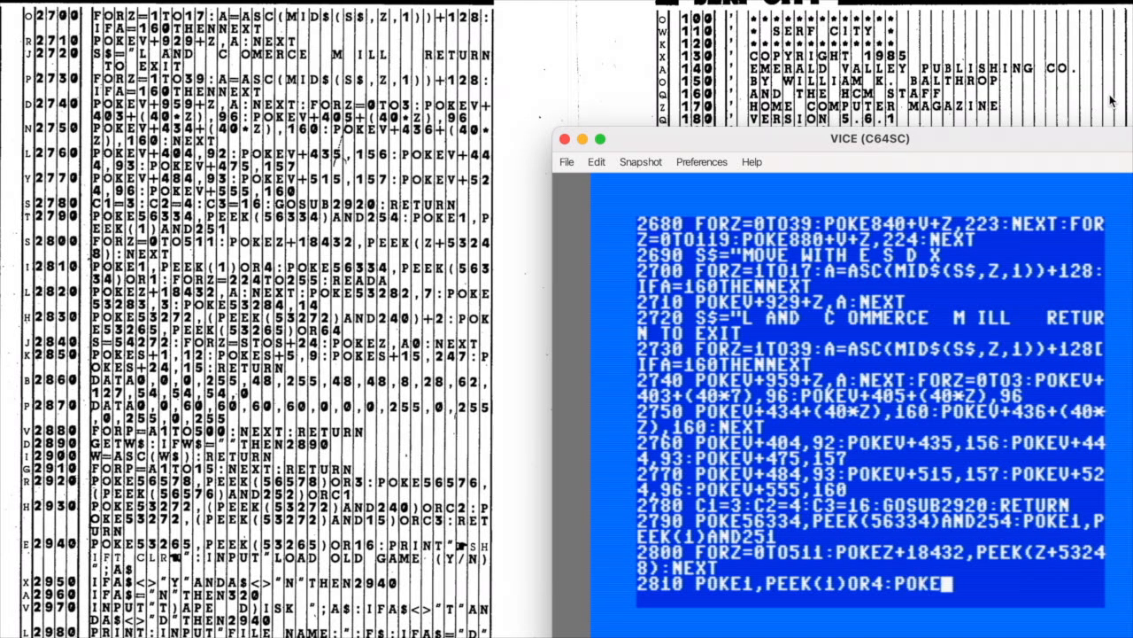
type("563")
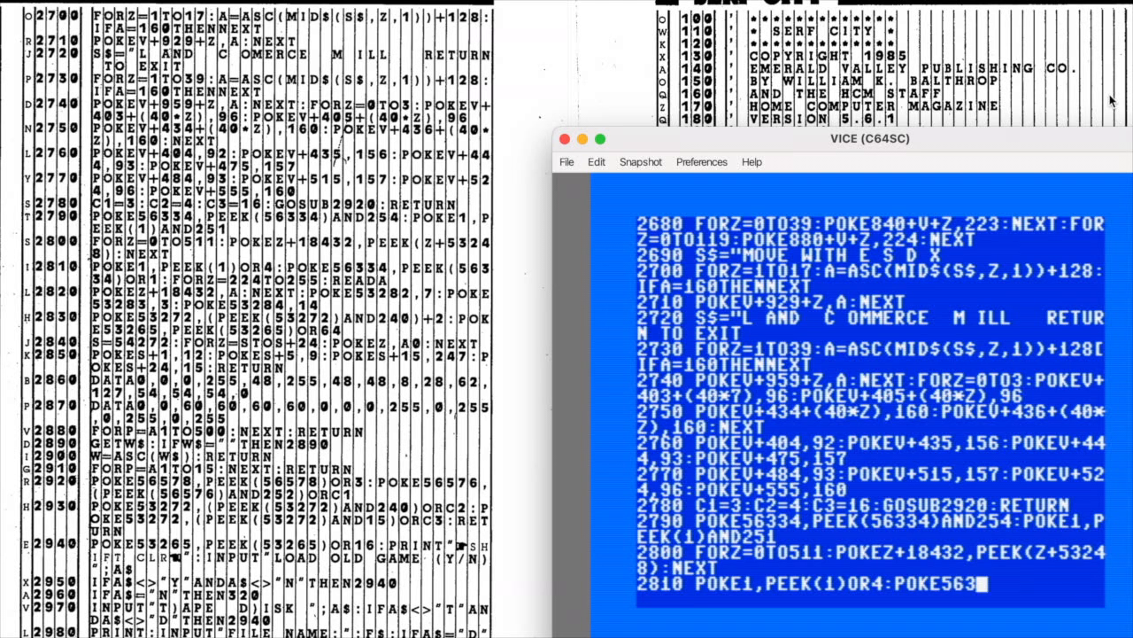
type("34,PEEK(56334")
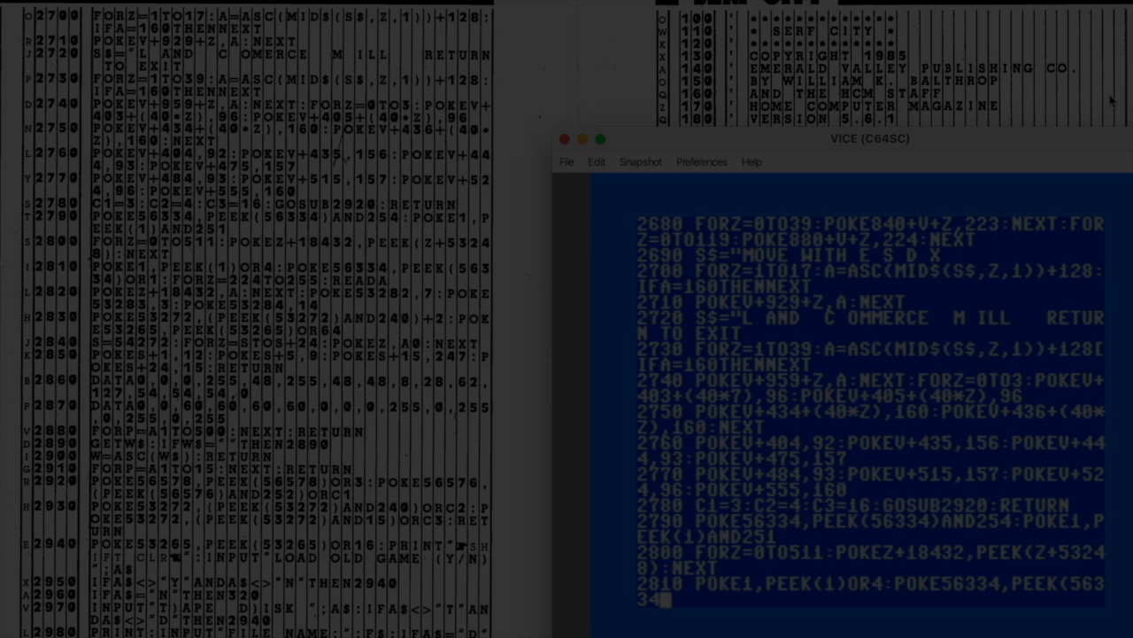
- Enter final line 3260 POKEV+899+21-Z,A:NEXT:RETURN to finish Serf City
scroll("down", 3)
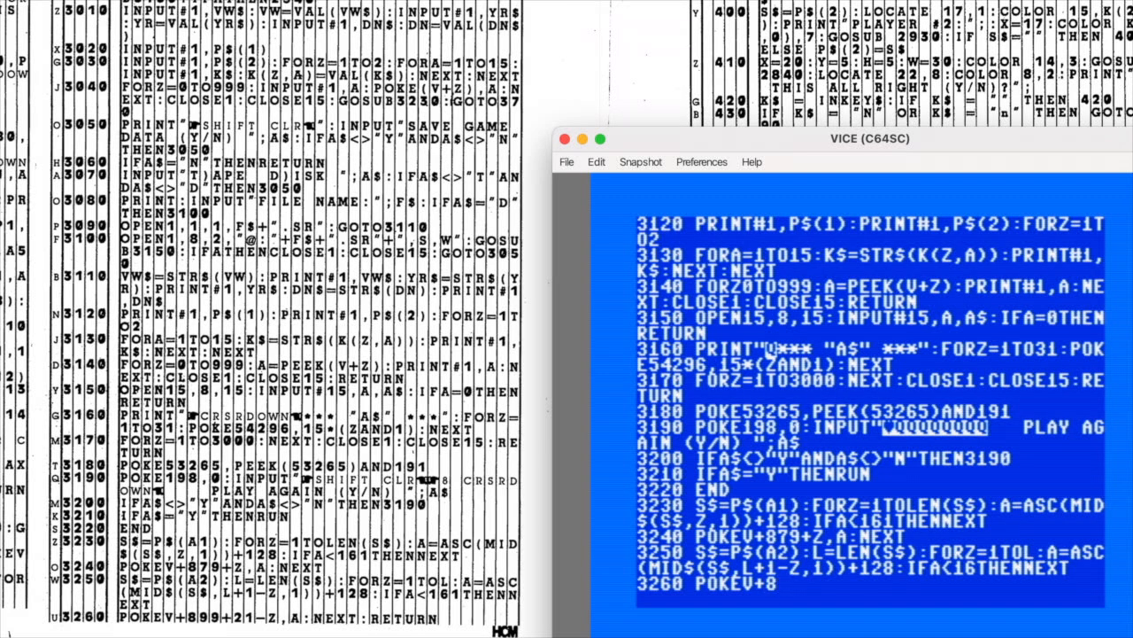
type("99")
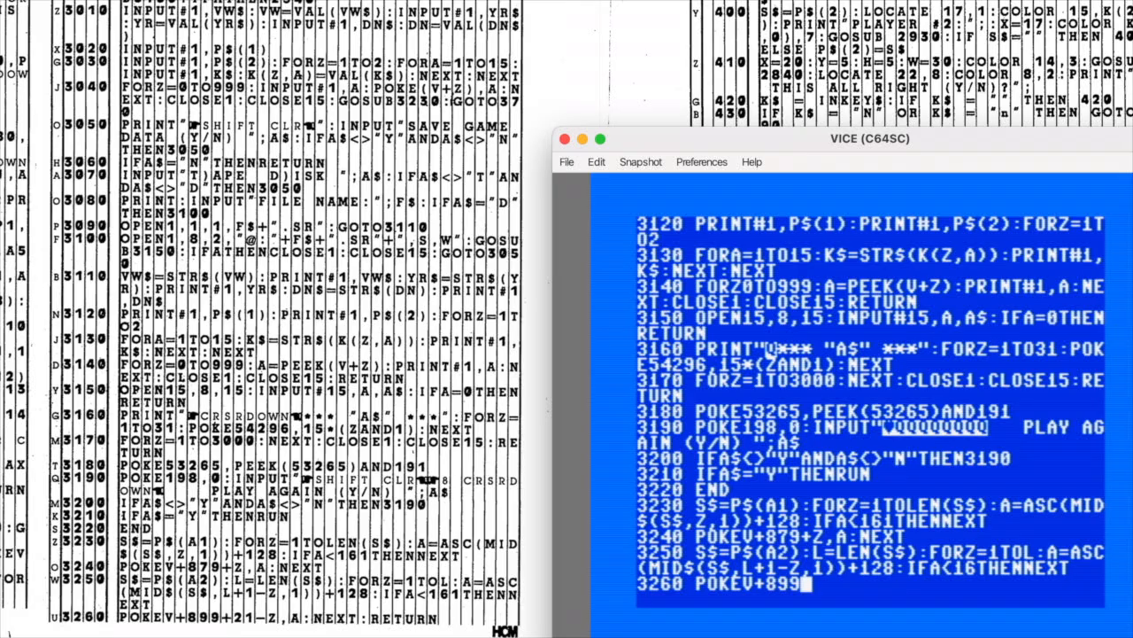
type("+21")
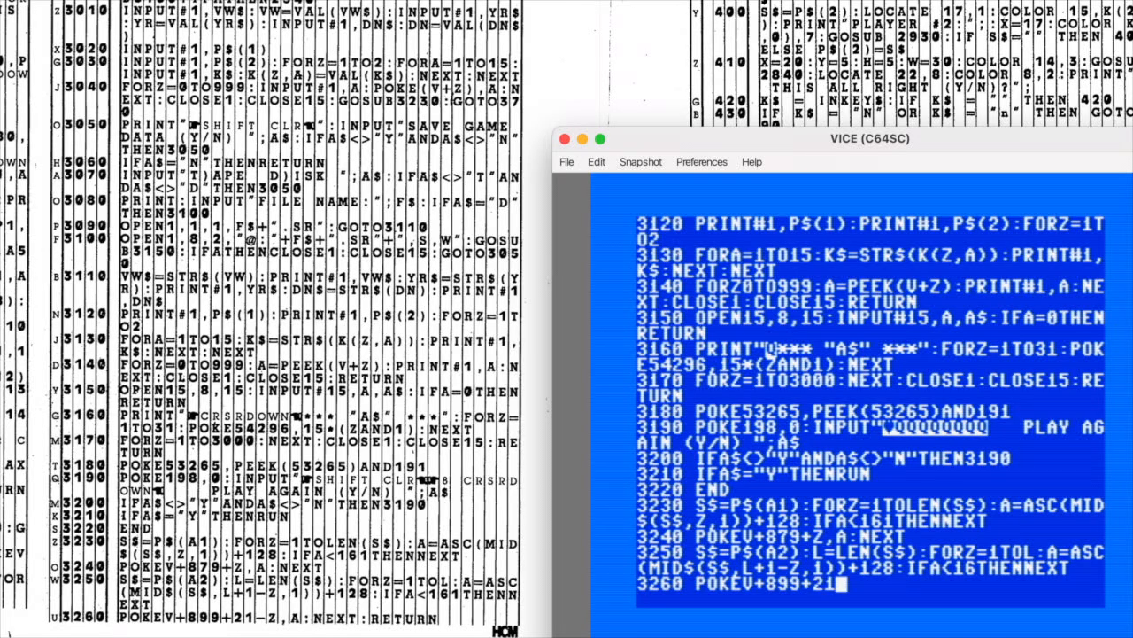
type("Z,A:NEXT:RETURN")
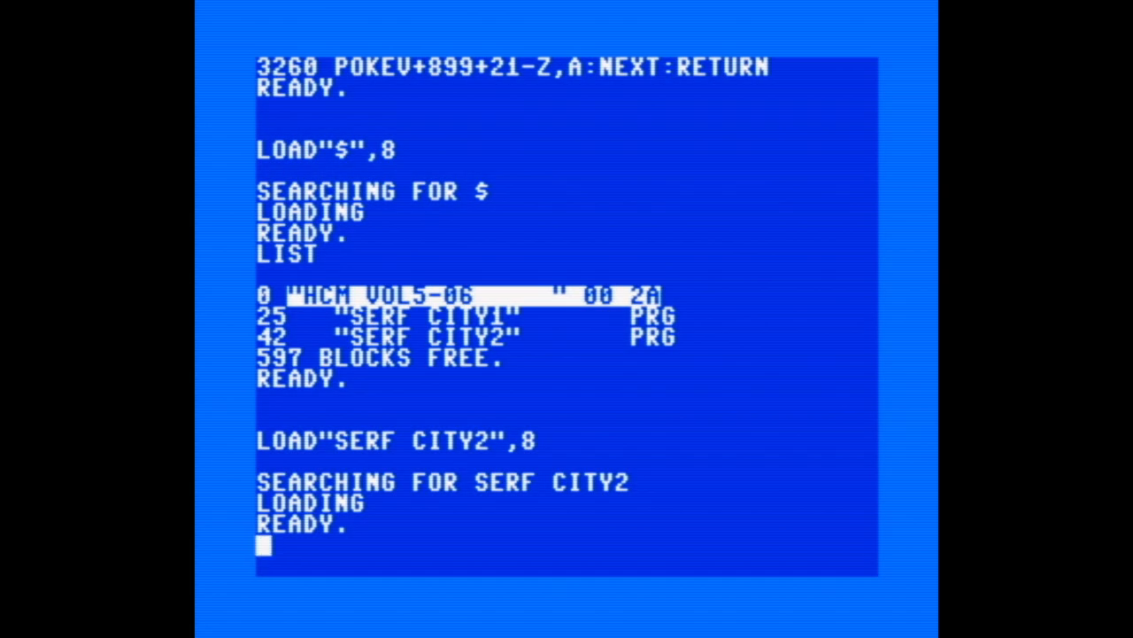
- Run SERF CITY2 so its title screen appears and continue past it
type("R")
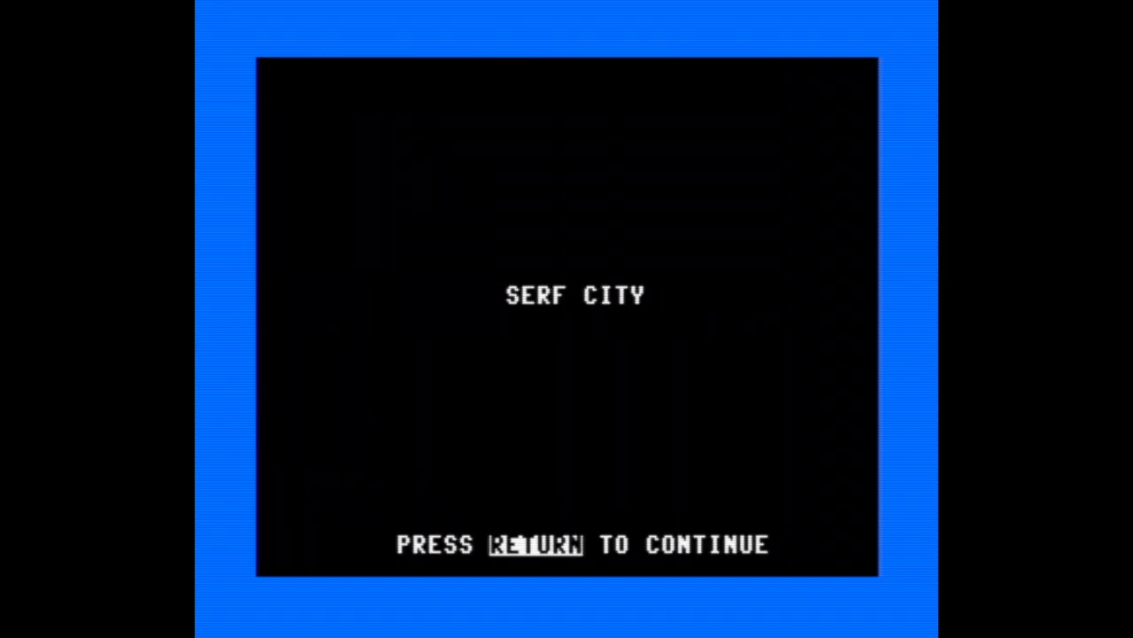
key("return")
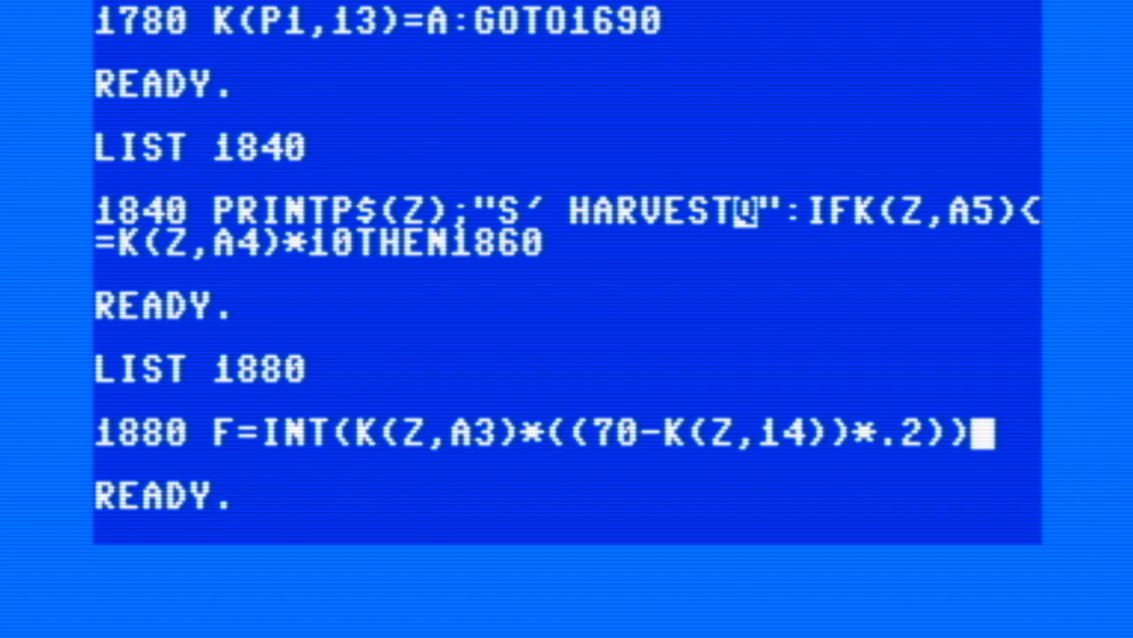
- Run Serf City again until the PRESS RETURN TO CONTINUE title screen shows
type("+")
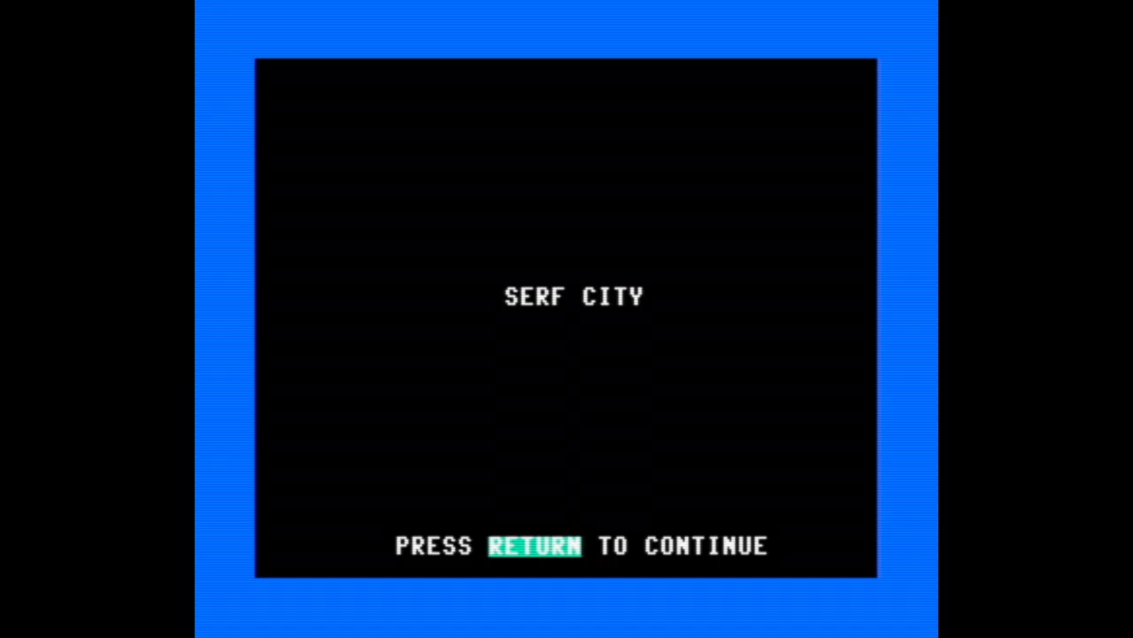
- Continue past the title and confirm player names EBOY71 and FLAGG to reach the first kingdom report
key("return")
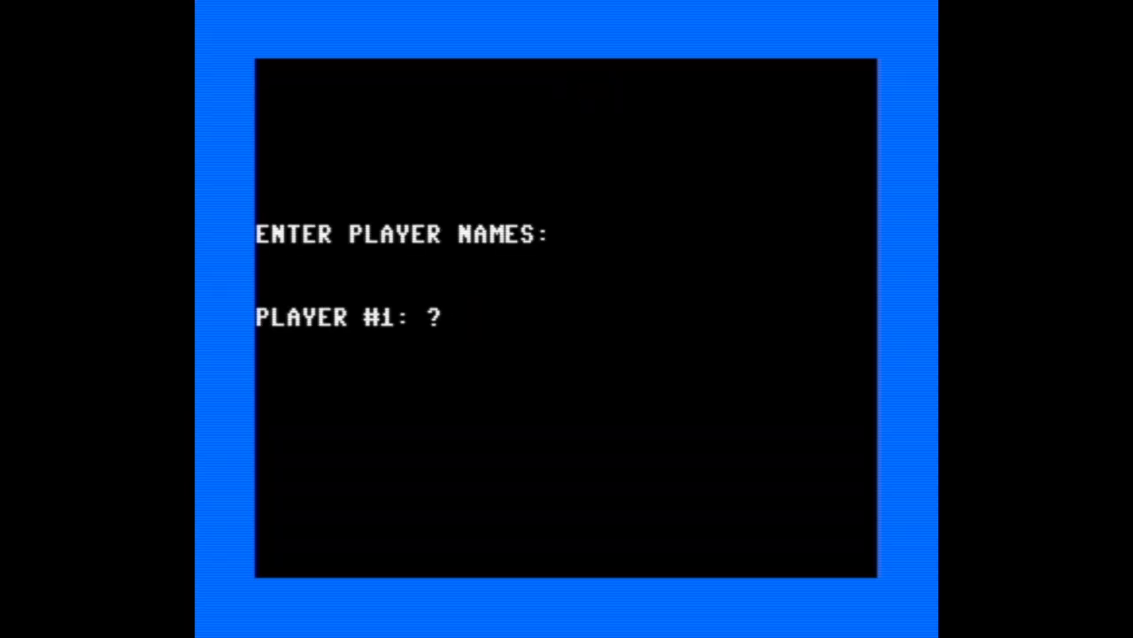
key("Return")
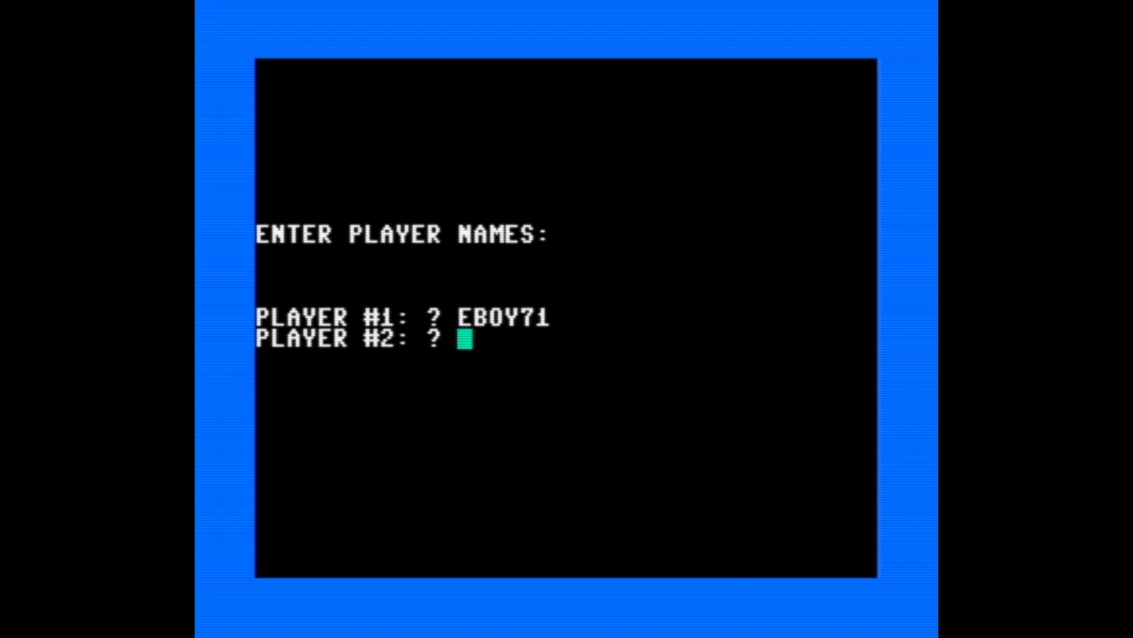
key("Return")
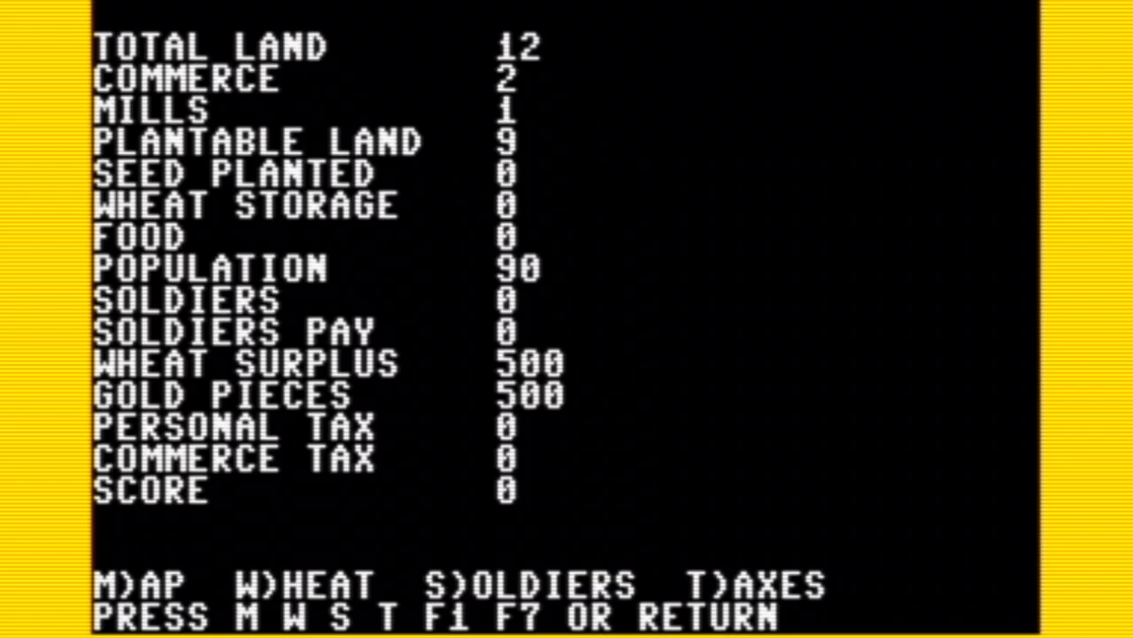
- Feed 450 wheat and plant 50 seed, then hire 5 soldiers at pay 100 and end EBOY71's turn
key("m")
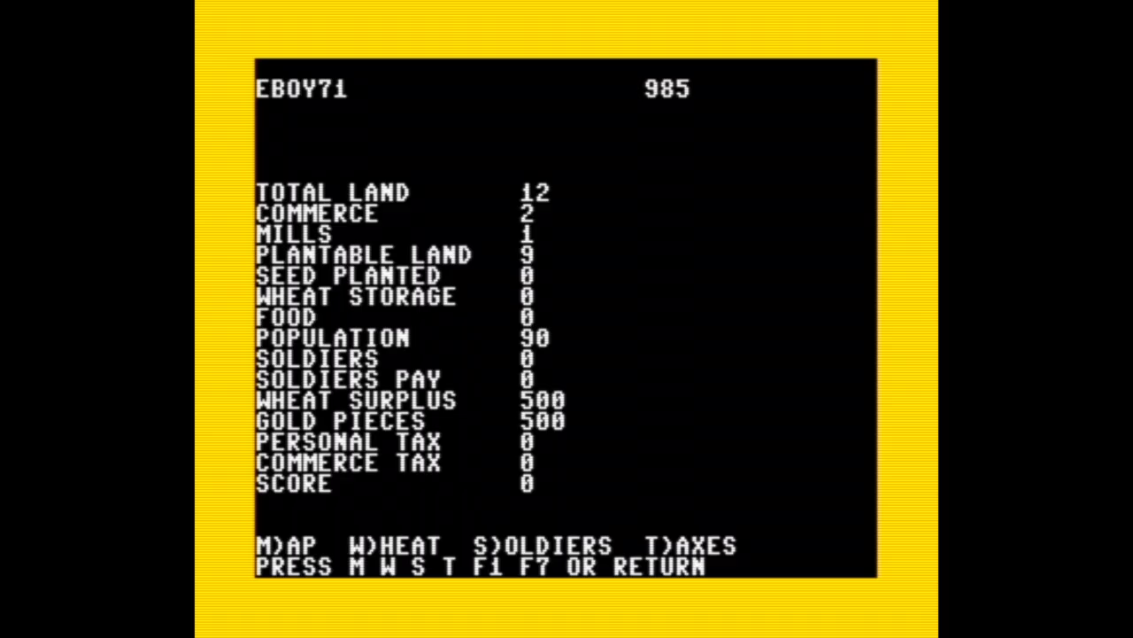
key("w")
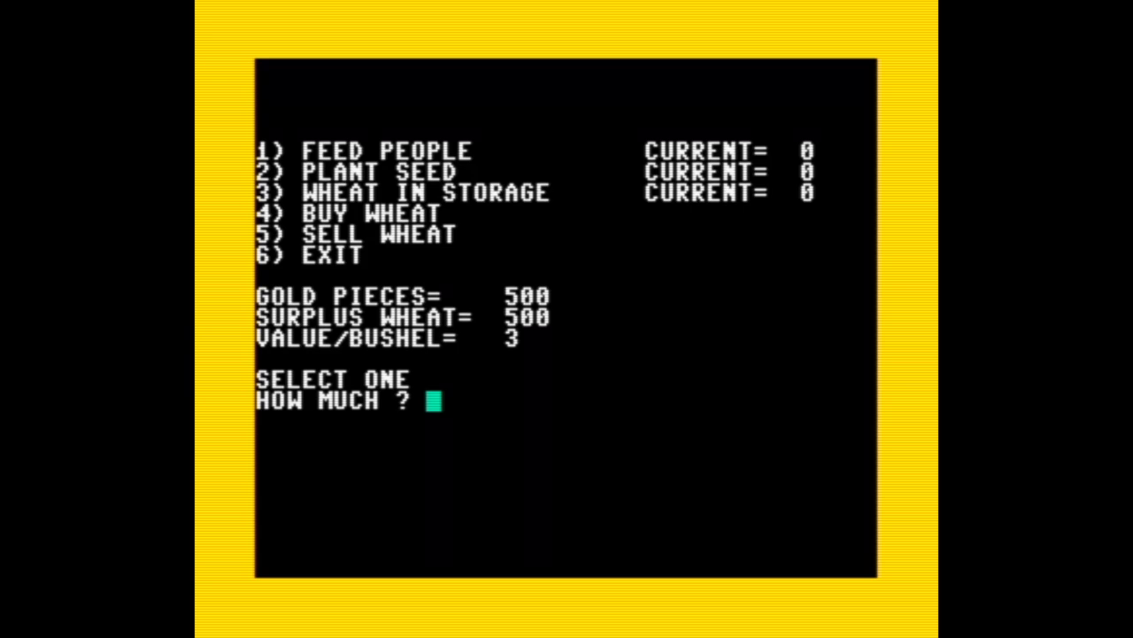
type("450")
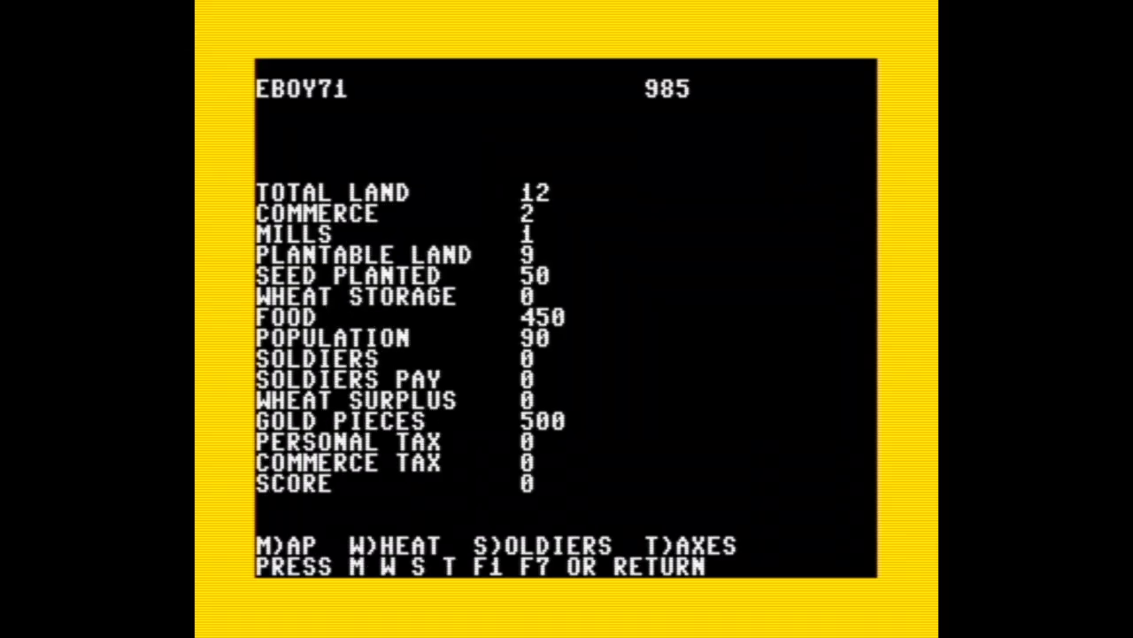
key("S")
type("100")
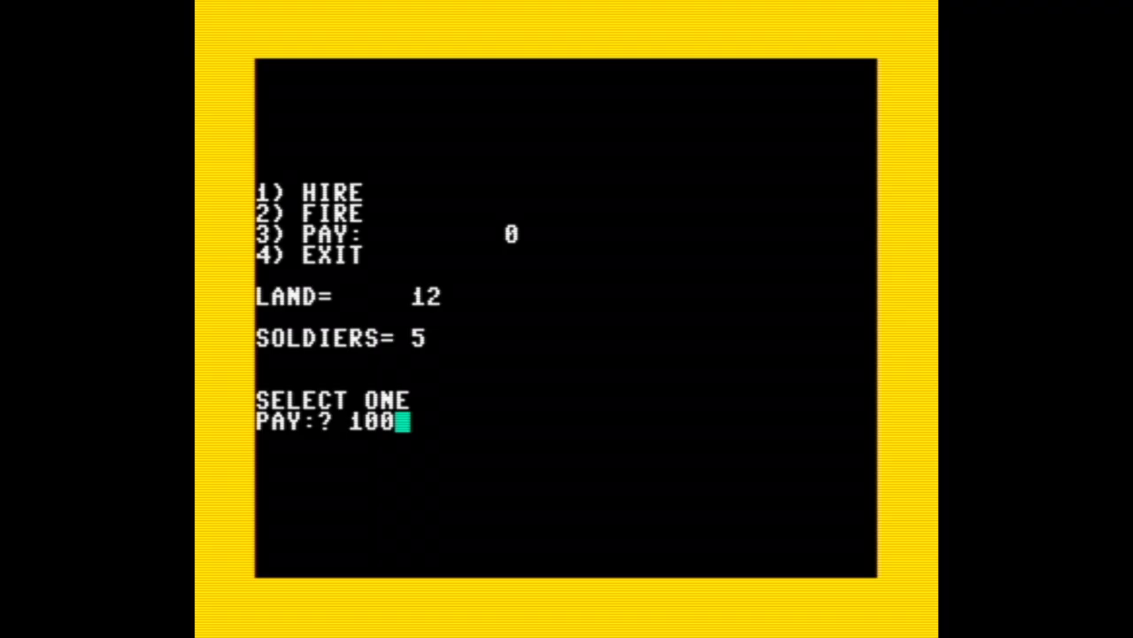
key("Return")
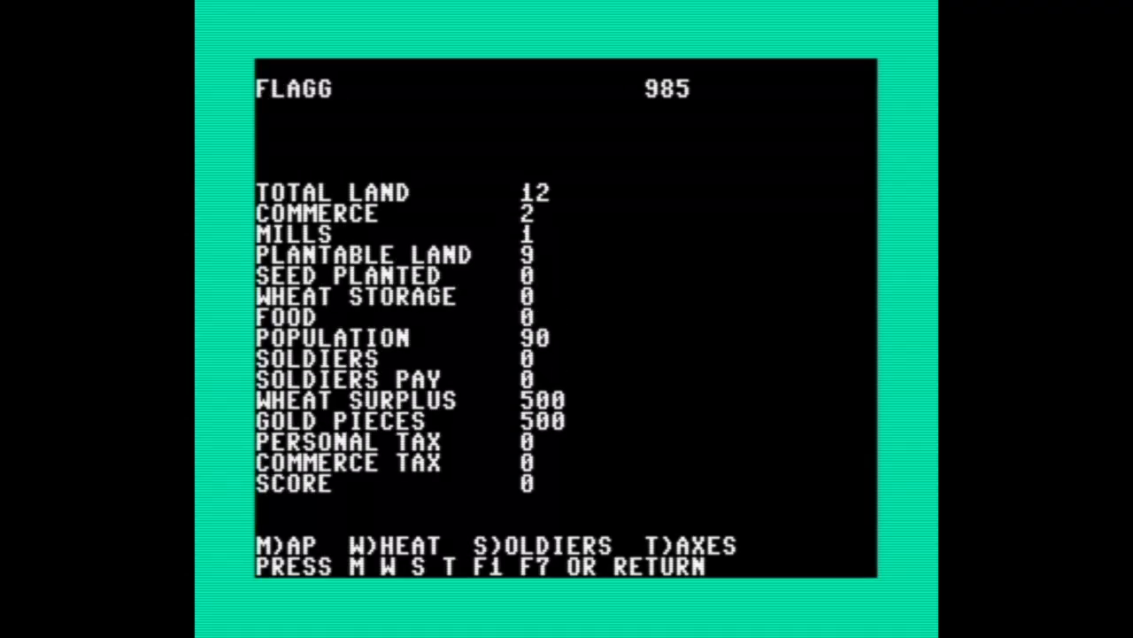
- Feed 450, plant 150 seed on land grown to 14, and end FLAGG's turn to the harvest
key("m")
type("1")
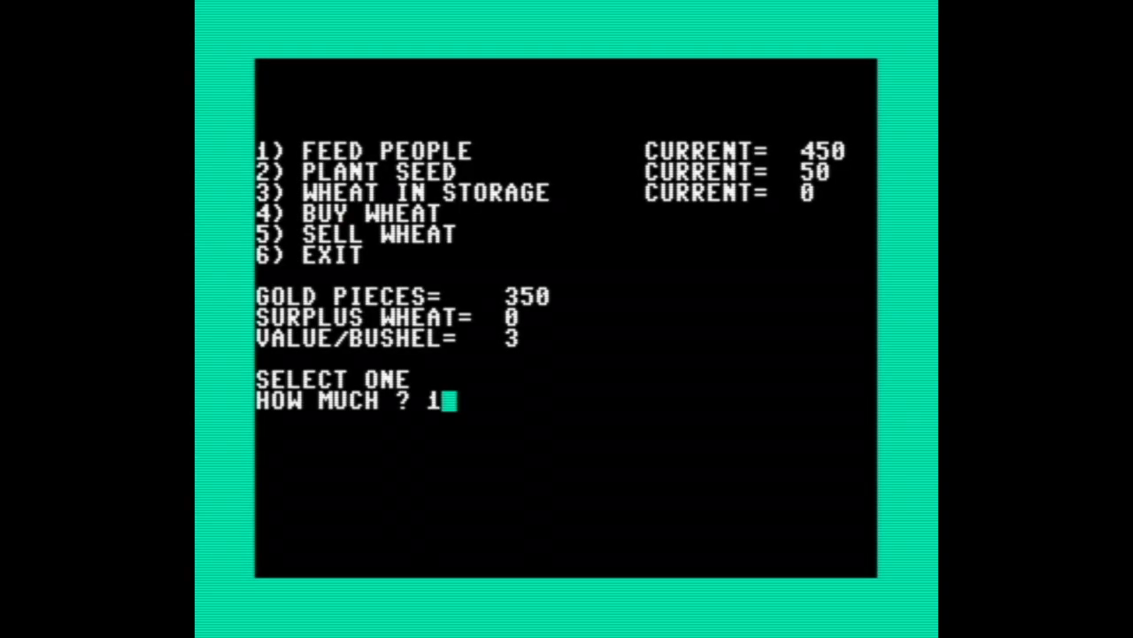
key("Return")
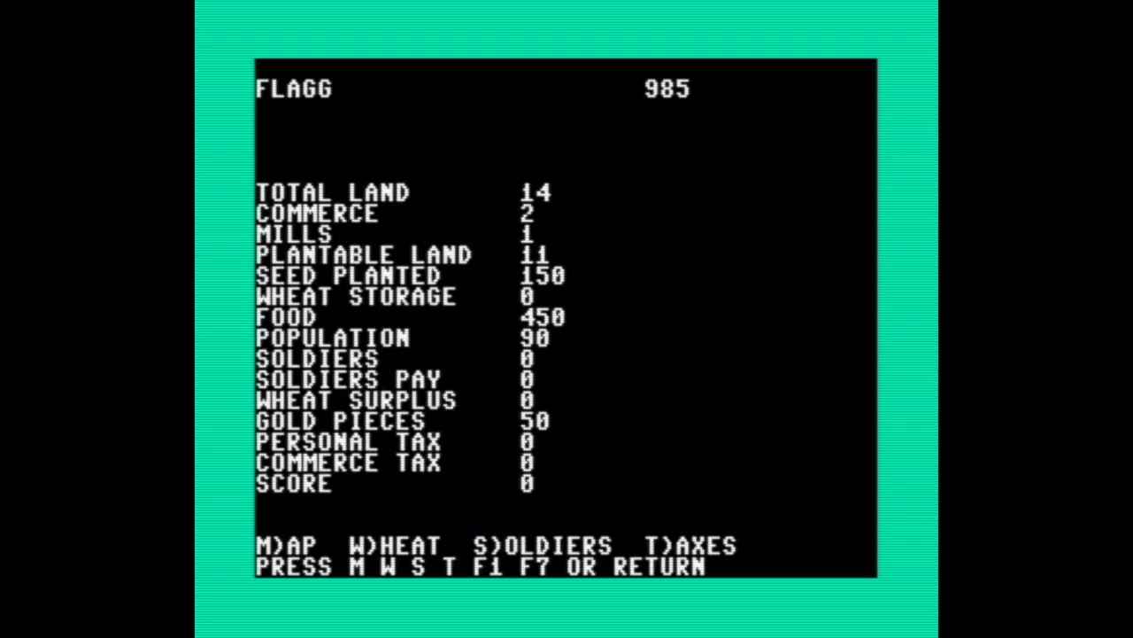
key("Return")
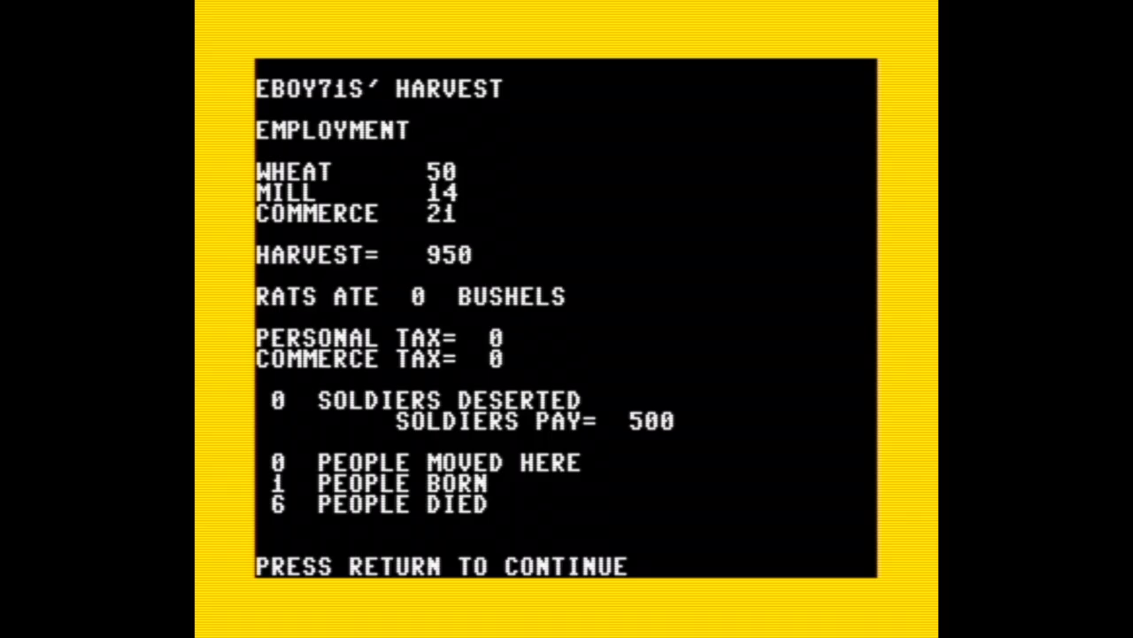
- Acknowledge EBOY71's 950 and FLAGG's 1080 harvests to start year 986 at EBOY71's report
key("return")
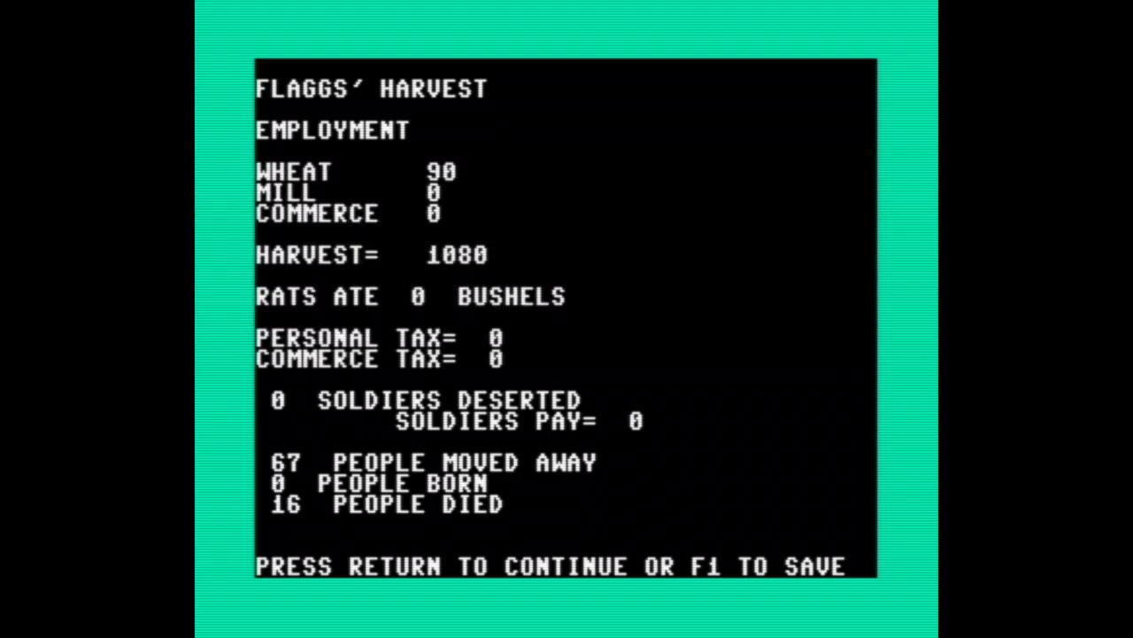
key("Return")
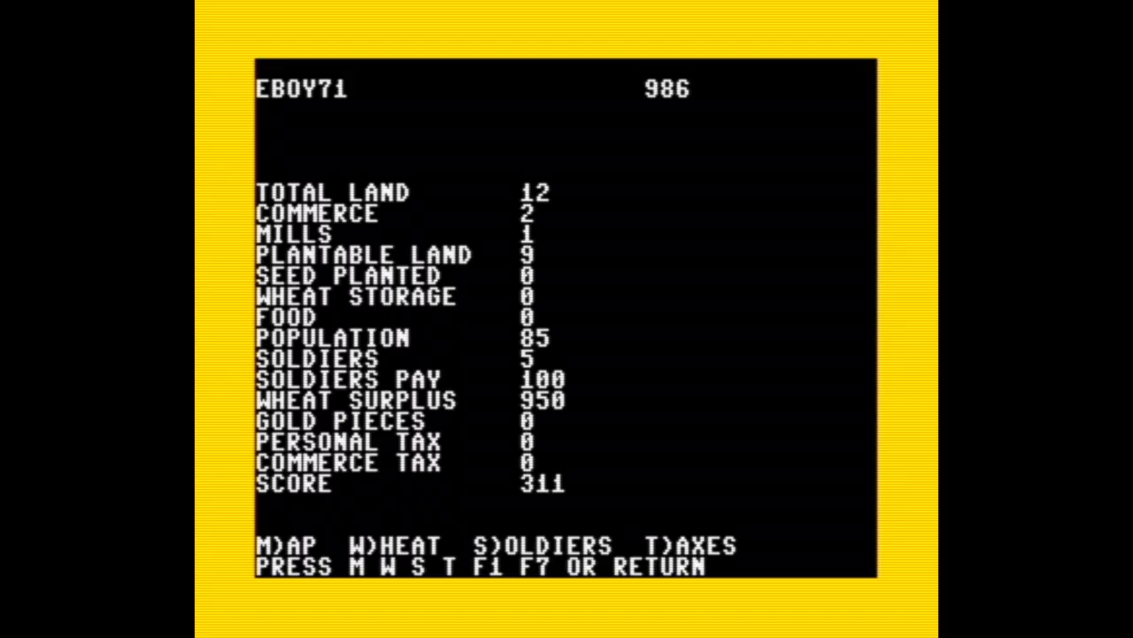
- Feed 500 wheat and sell 150 surplus for gold, then pass the turn to FLAGG
key("w")
type("150")
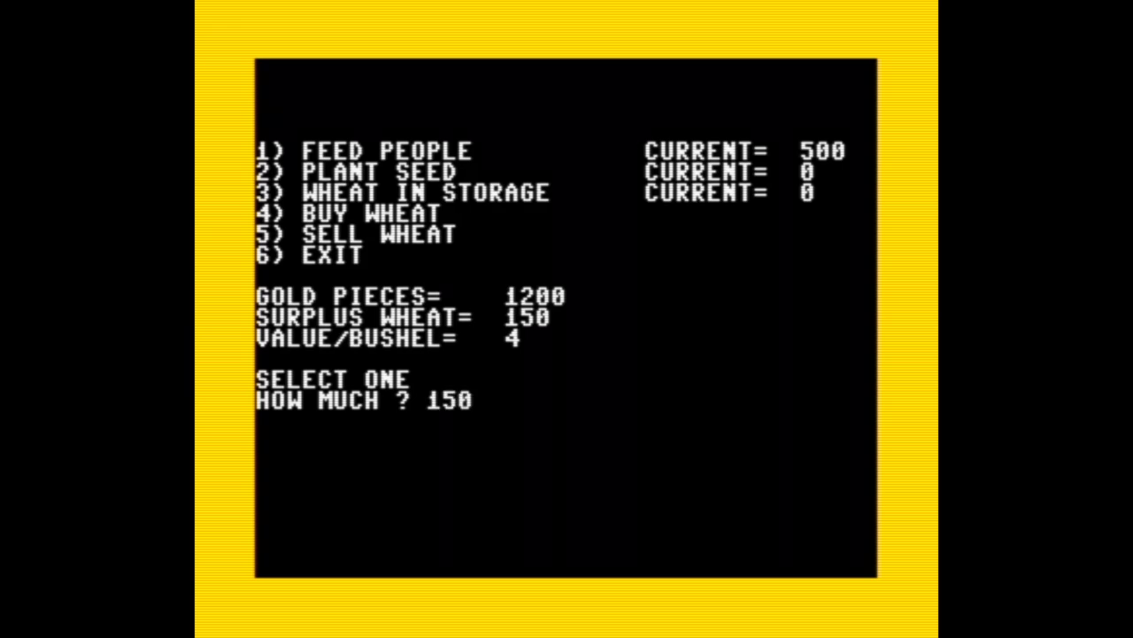
key("Return")
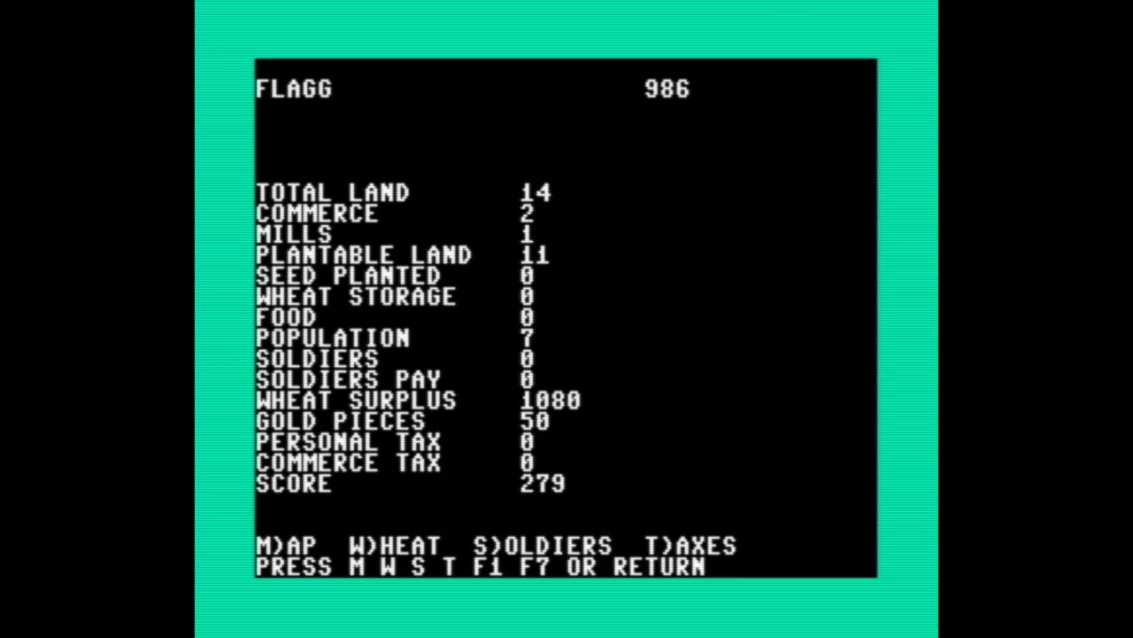
- Feed 50, plant 200 seed and sell wheat for 2050 gold, then end FLAGG's year 986
key("w")
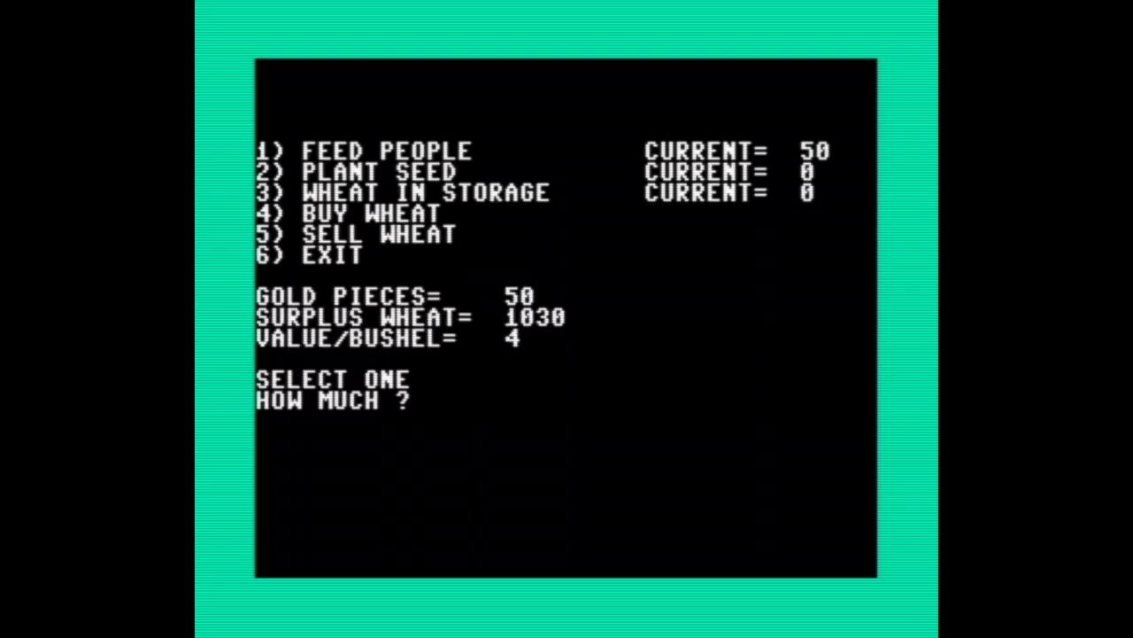
type("200")
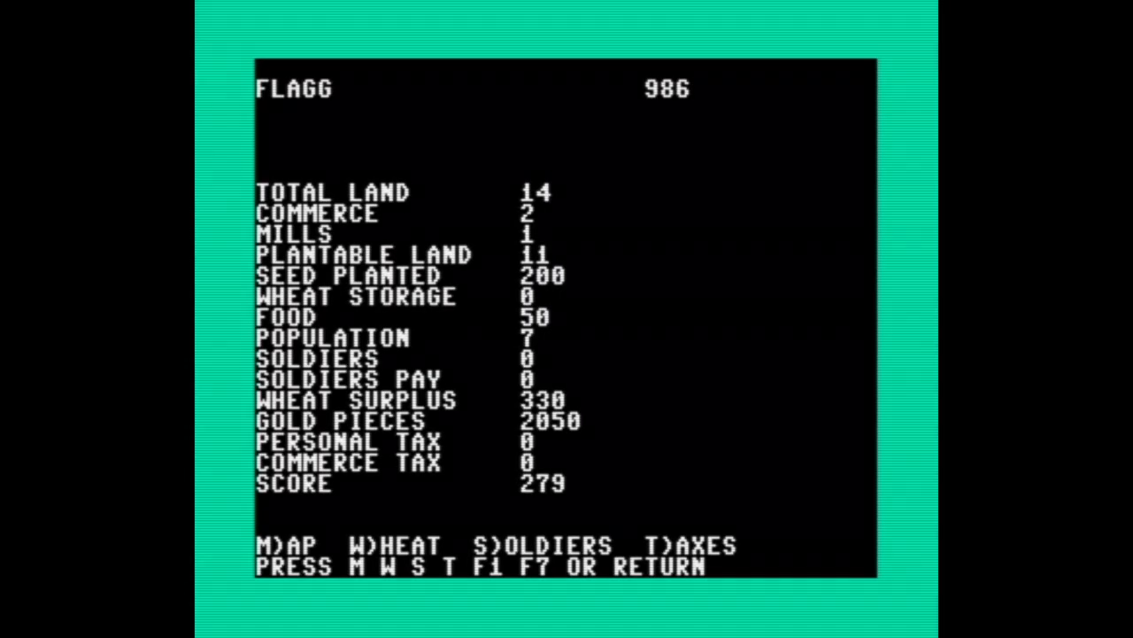
key("Return")
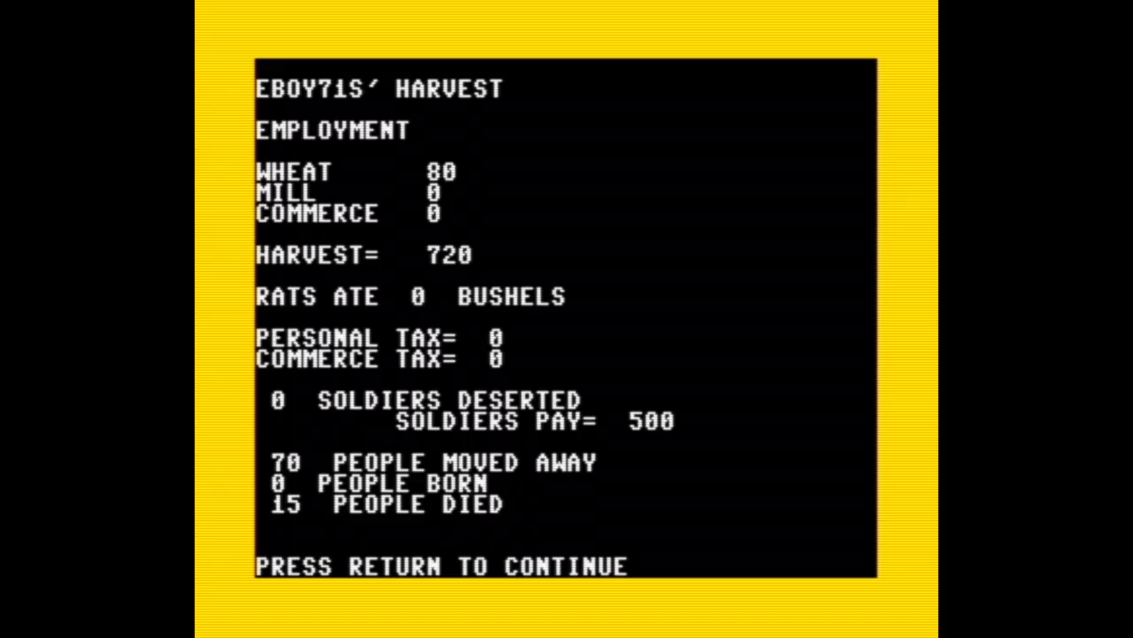
- Acknowledge EBOY71's 720 and FLAGG's 126 harvests to reach EBOY71's year-987 tally
key("return")
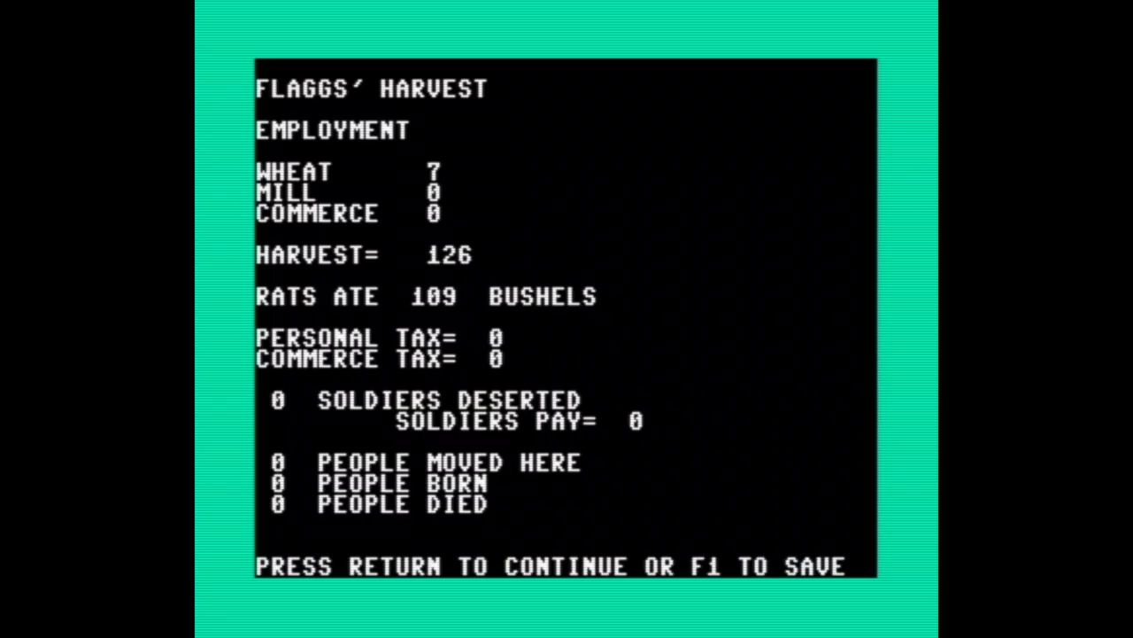
key("return")
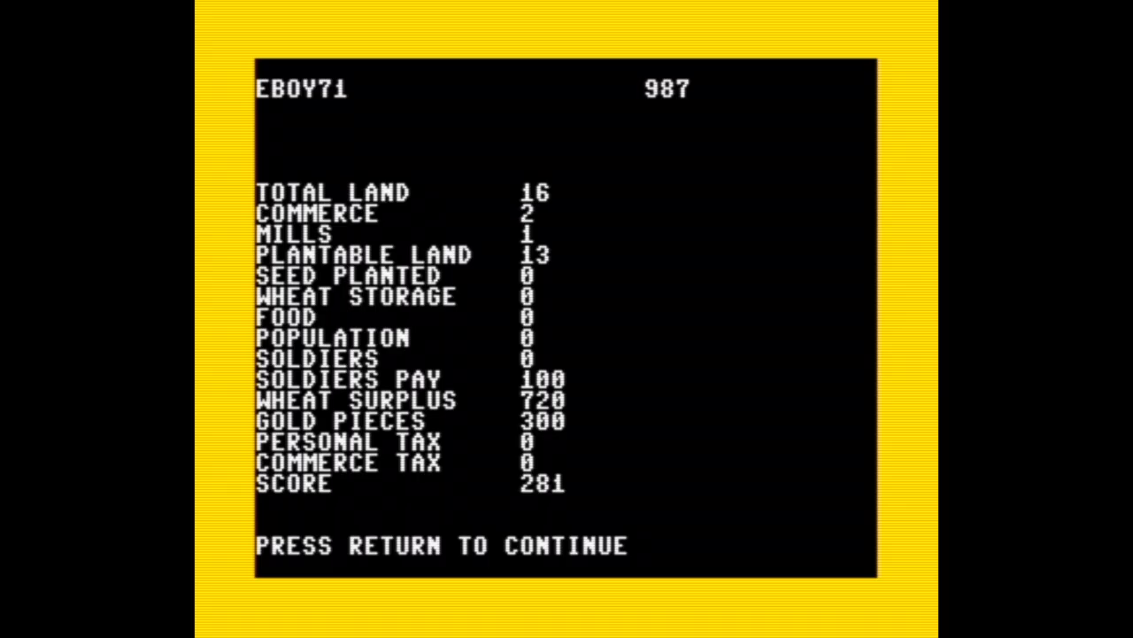
- Continue through FLAGG's final score of 733 and dismiss THE WINNER IS FLAGG screen
key("Return")
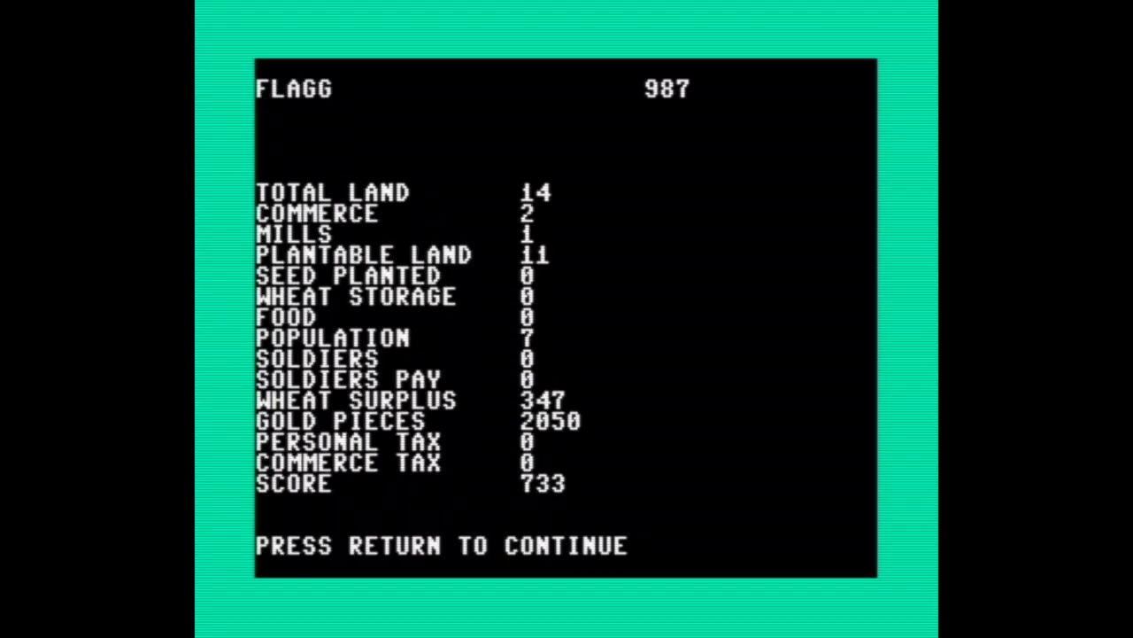
key("Return")
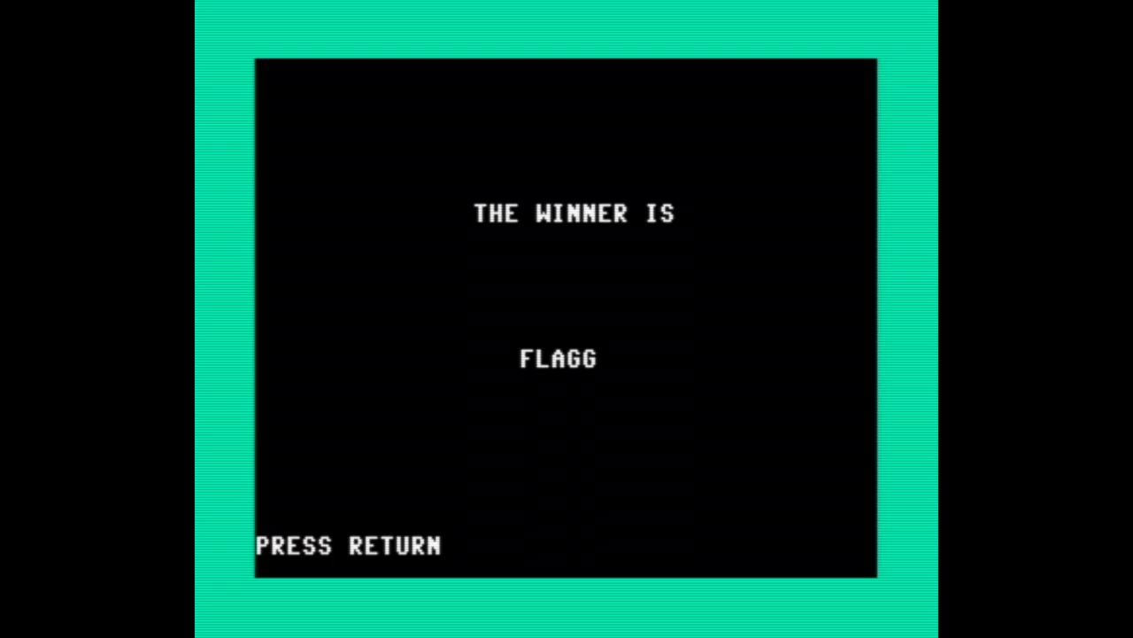
key("return")
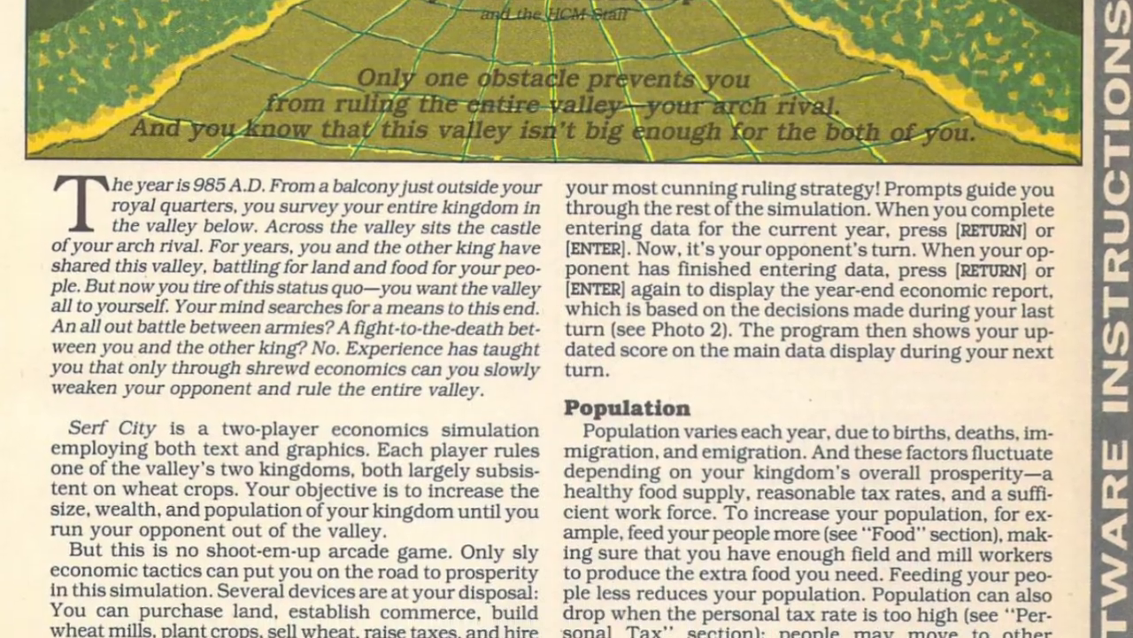